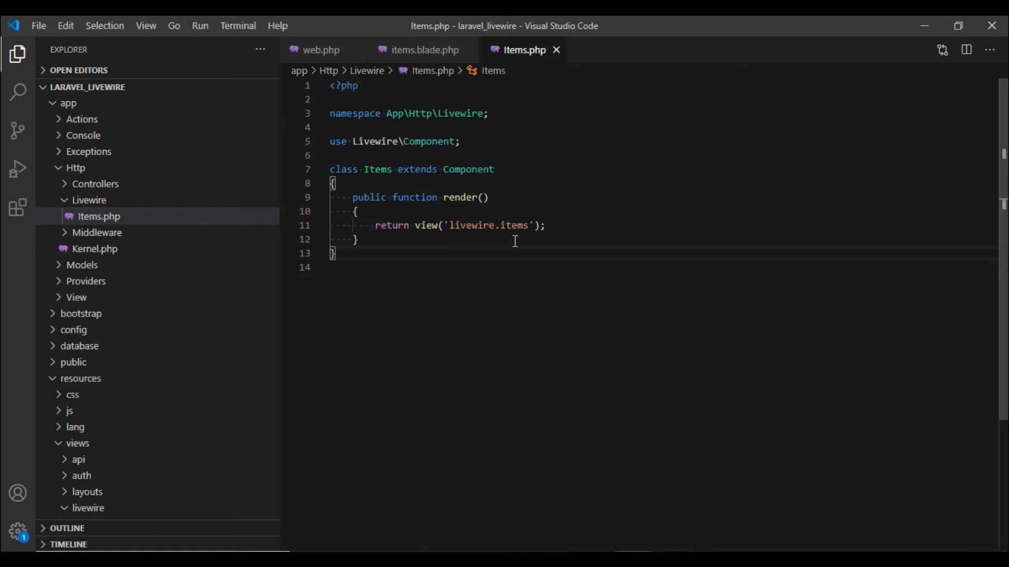
{"action": "mouse_move", "coordinate": [487, 183]}
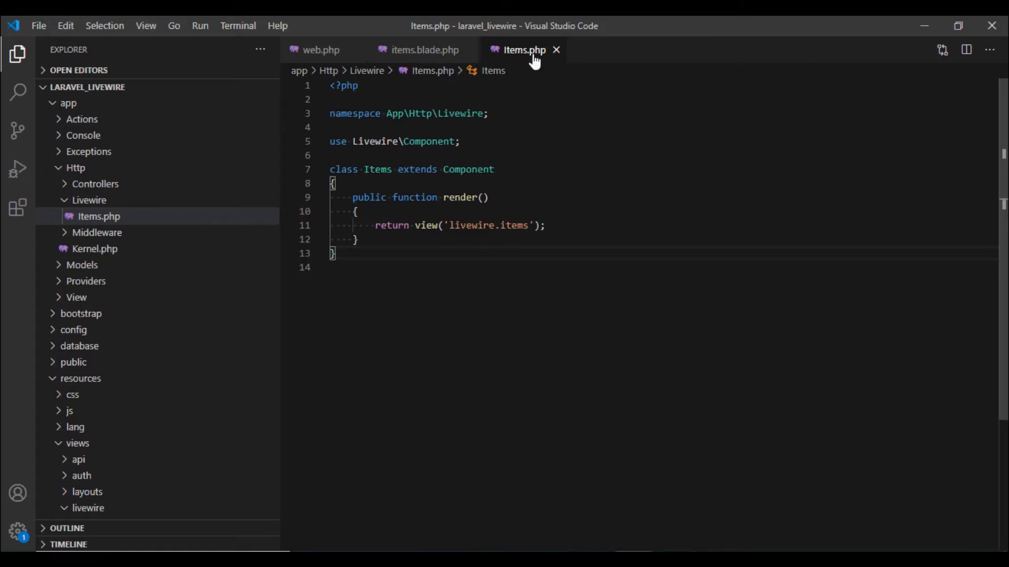
Step: Switch to the items.blade.php view showing 'Coming from the Livewire Component'
{"action": "left_click", "coordinate": [423, 49]}
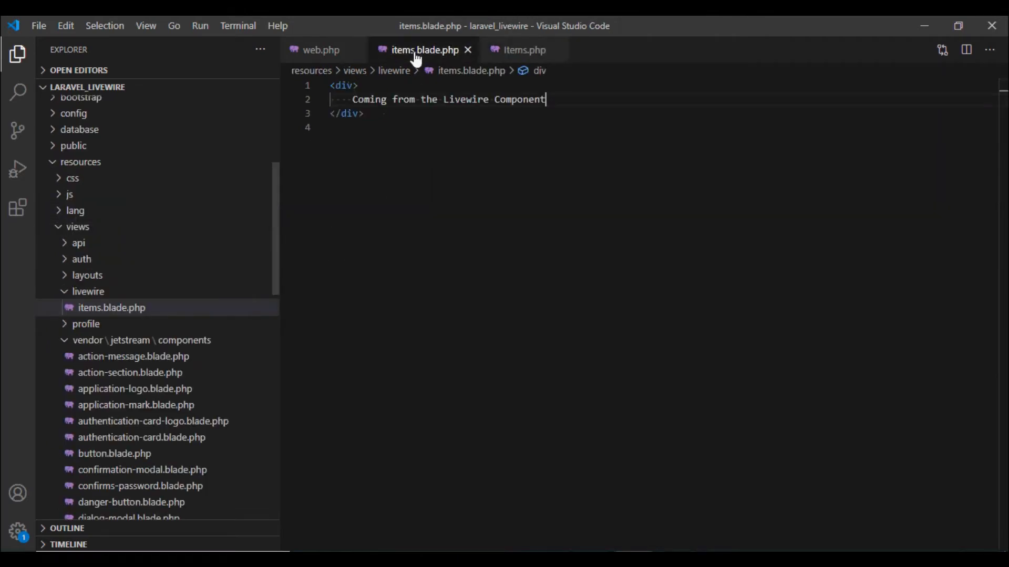
{"action": "mouse_move", "coordinate": [523, 49]}
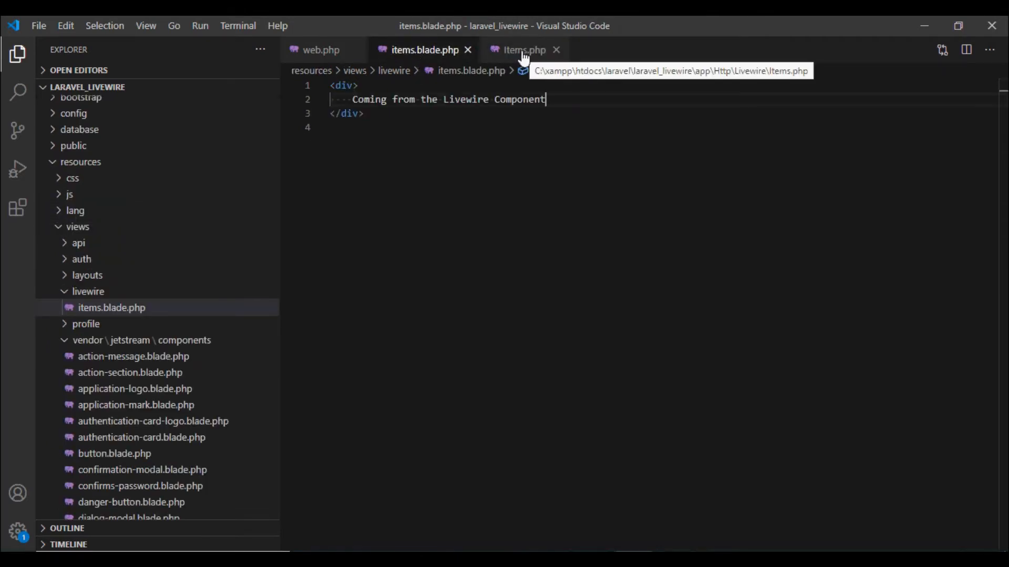
Step: In Items.php import App\Models\Item and WithPagination and use the WithPagination trait
{"action": "left_click", "coordinate": [525, 49]}
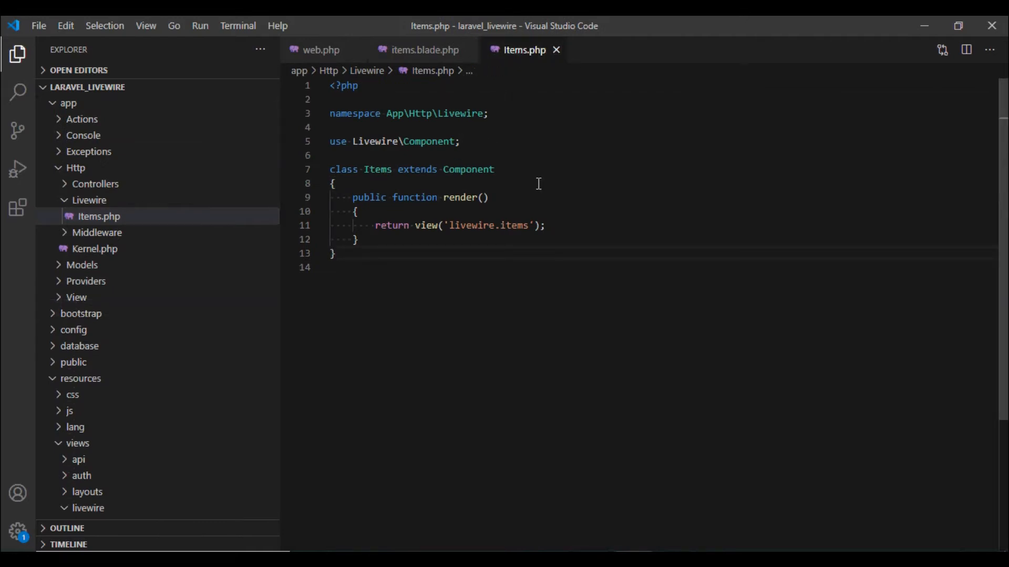
{"action": "type", "text": "use A"}
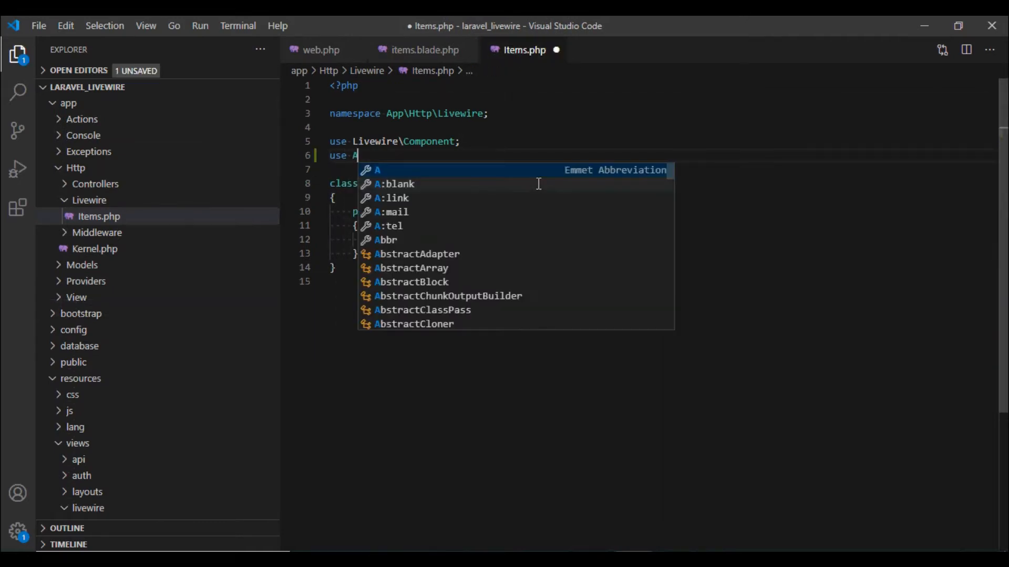
{"action": "type", "text": "pp\\Models\\Item;"}
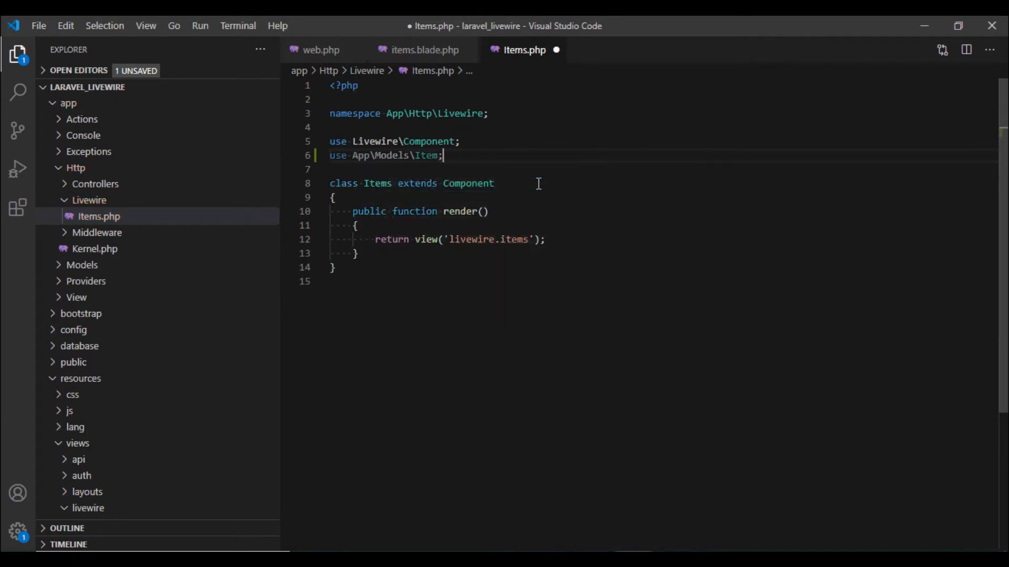
{"action": "key", "text": "Enter"}
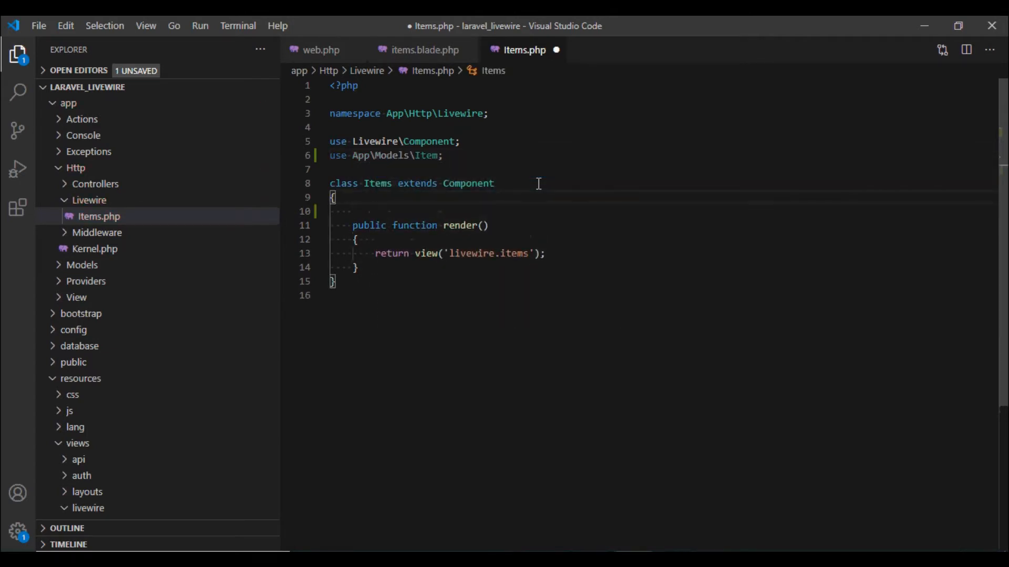
{"action": "type", "text": "use wi"}
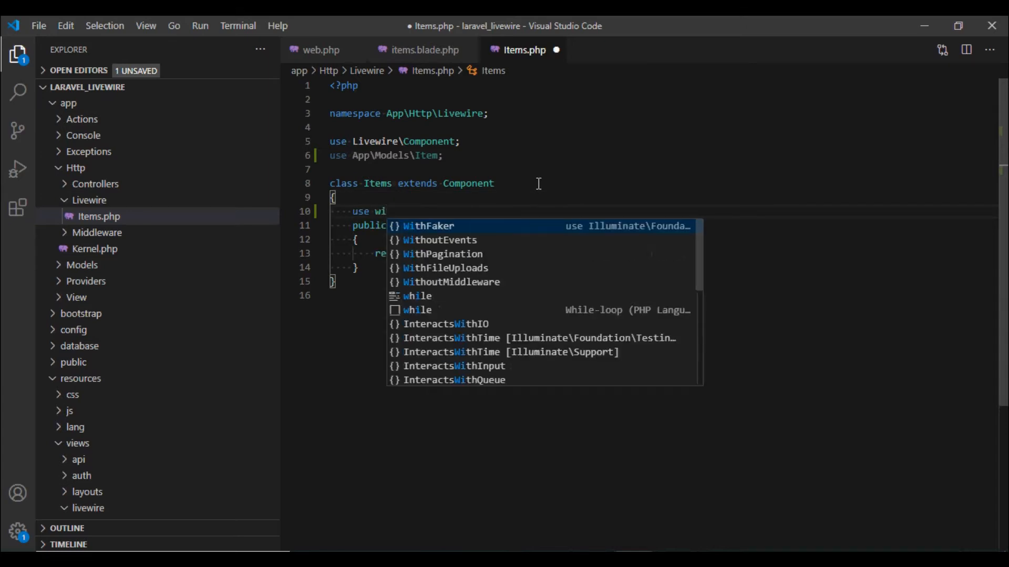
{"action": "type", "text": "thPagination"}
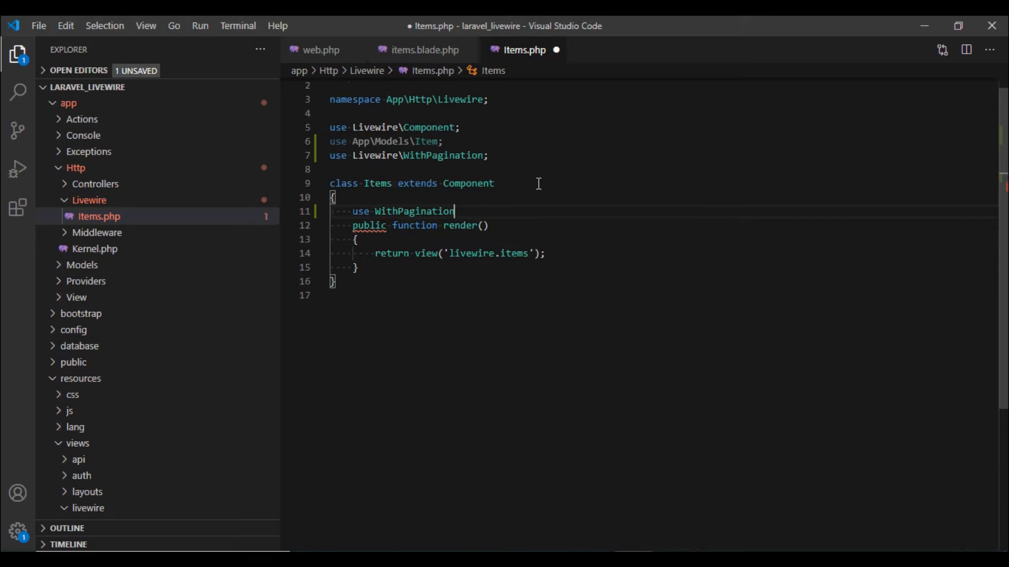
{"action": "key", "text": "Enter"}
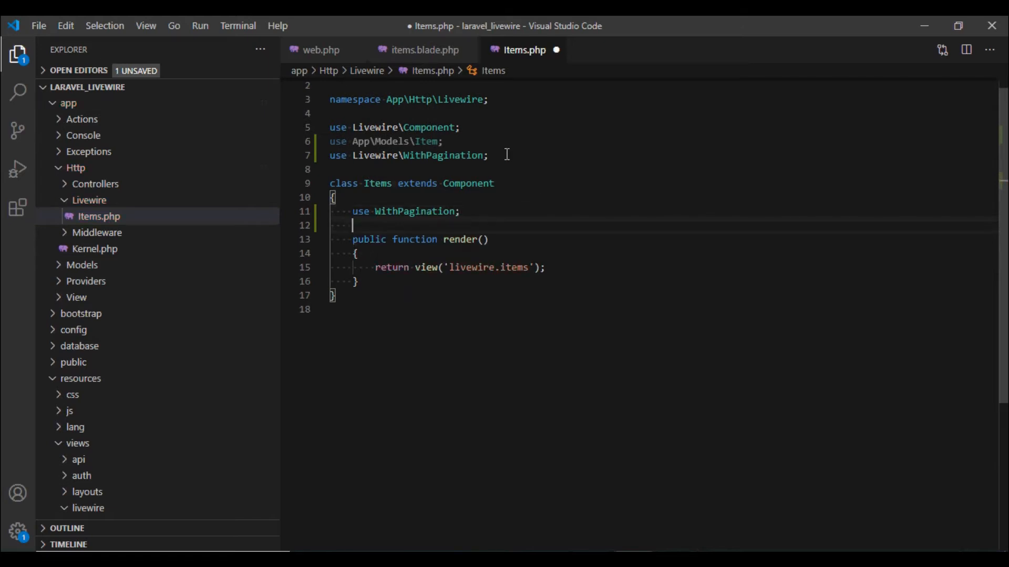
Step: In render(), query Item::where('user_id', auth()->user()->id)->paginate(10) and pass it to the view as 'items'
{"action": "triple_click", "coordinate": [409, 155]}
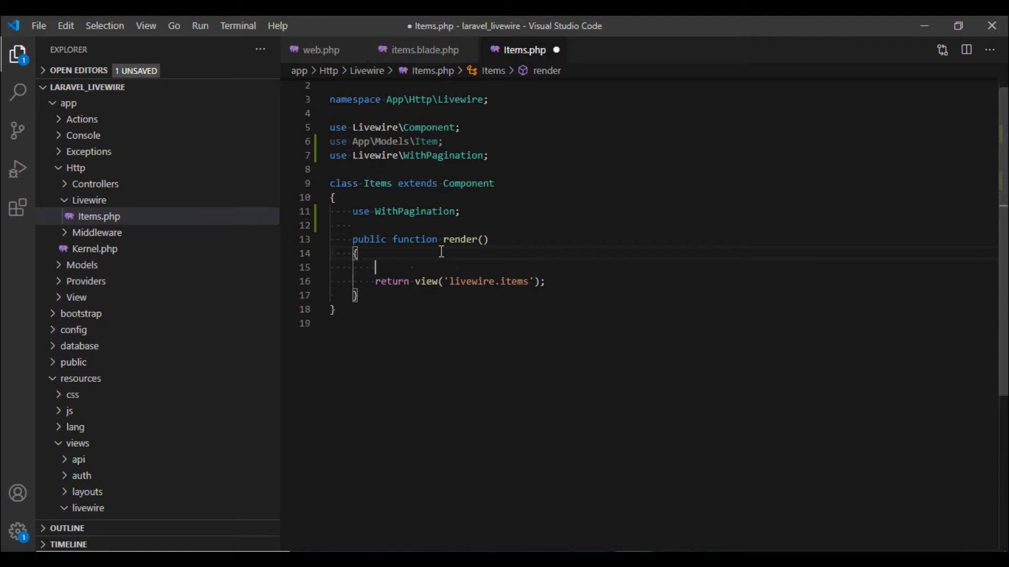
{"action": "type", "text": "$items = I"}
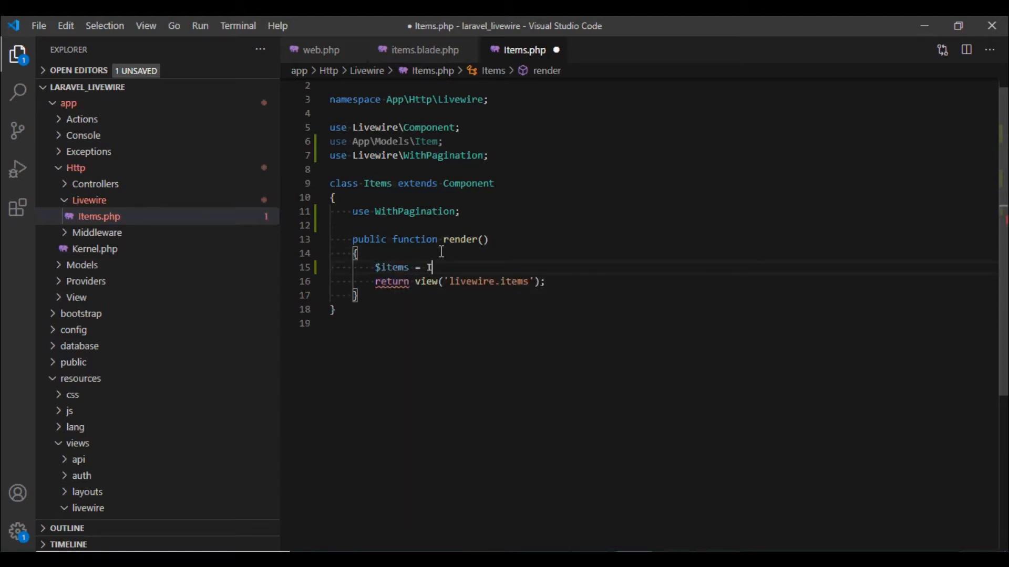
{"action": "type", "text": "tem:"}
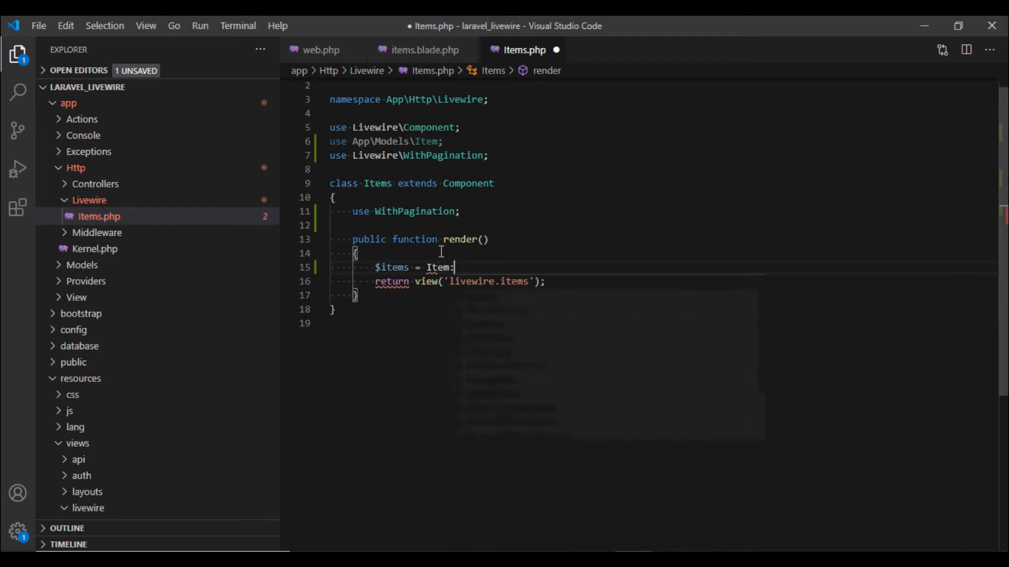
{"action": "type", "text": ":where('user')"}
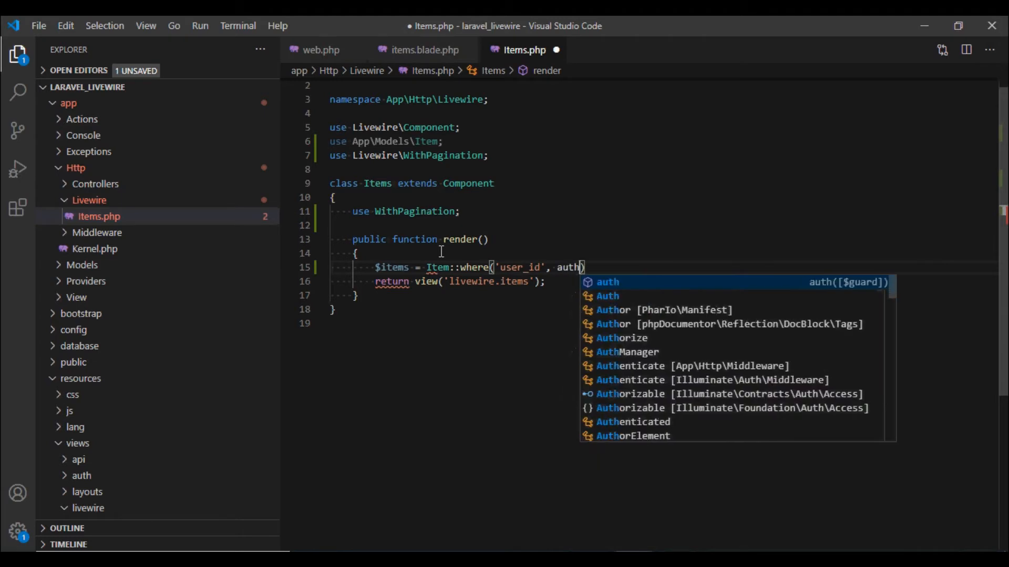
{"action": "type", "text": "()->id)"}
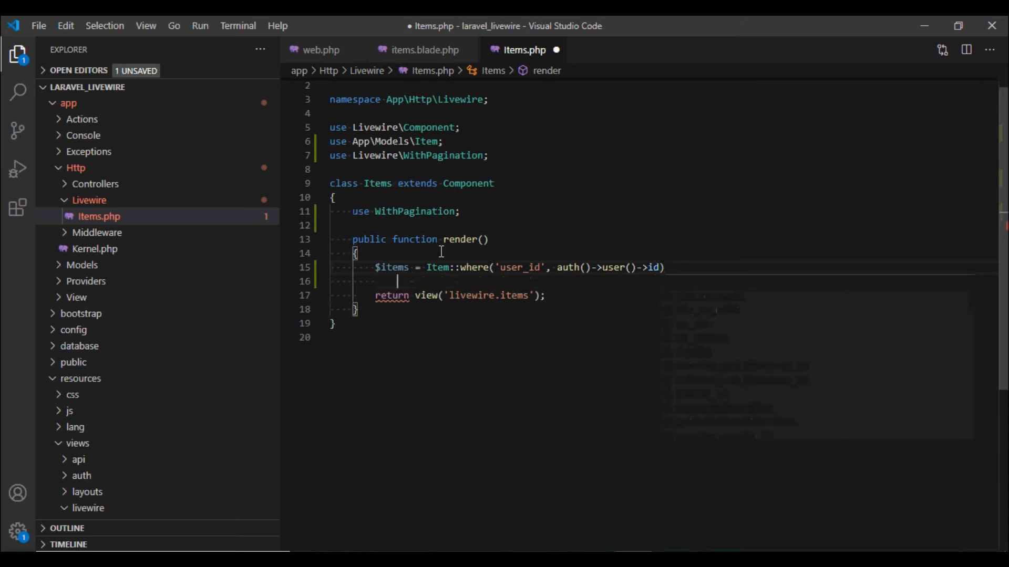
{"action": "type", "text": "->pa"}
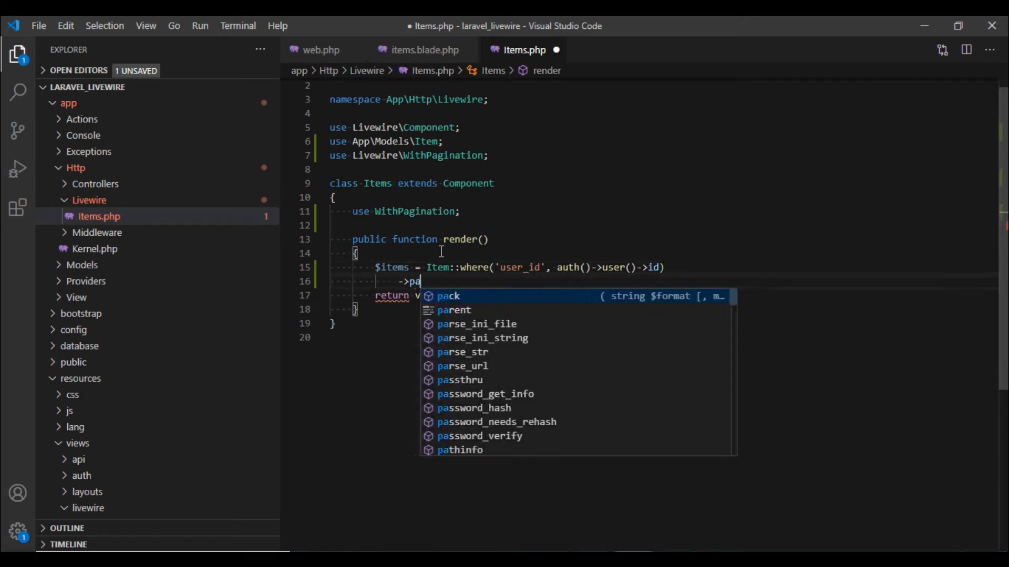
{"action": "type", "text": "ginate(10);"}
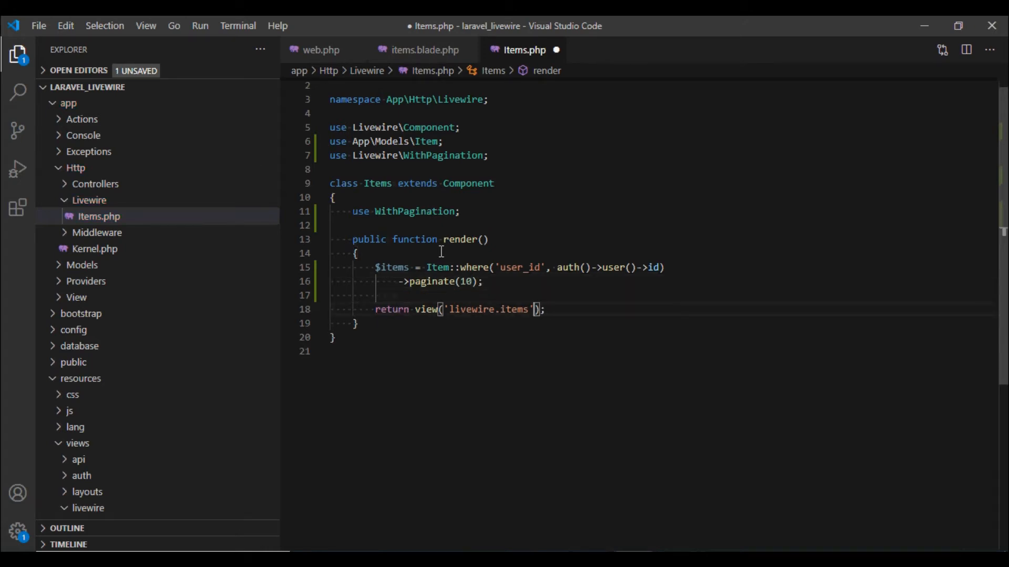
{"action": "type", "text": ", ["}
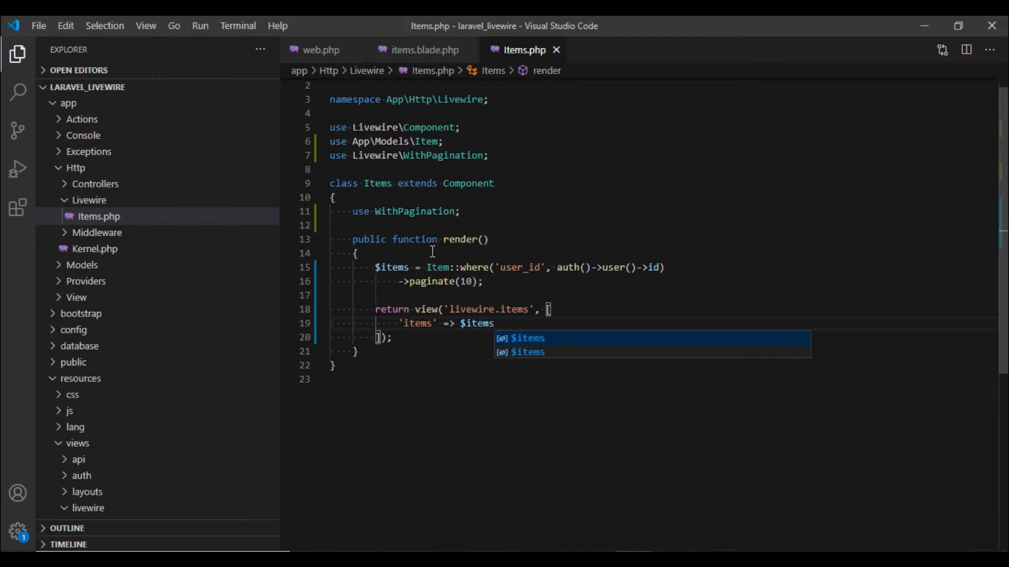
Step: Paste the welcome page container into items.blade.php, drop the logo block, set the heading to 'Items' and close the outer div
{"action": "left_click", "coordinate": [424, 50]}
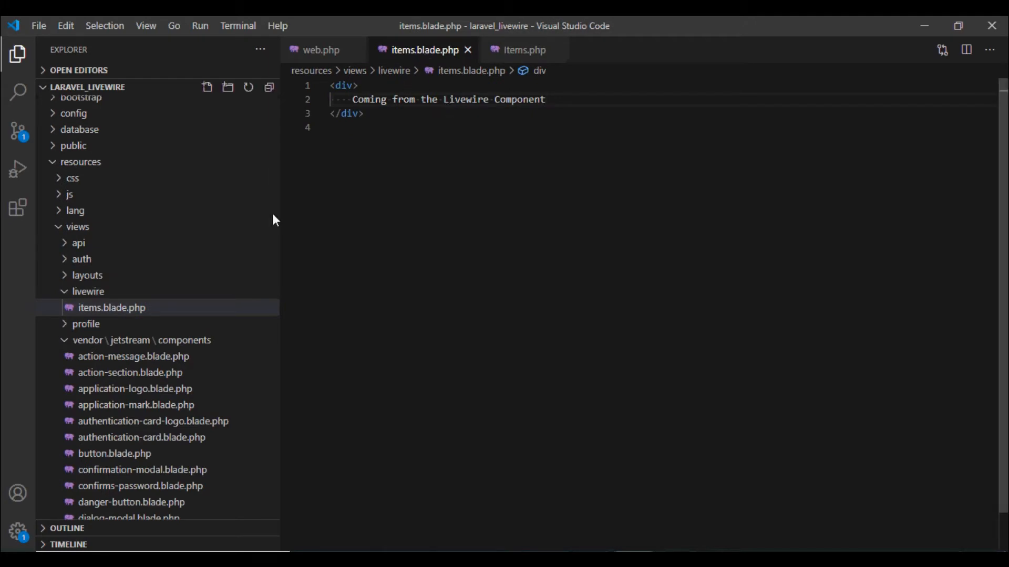
{"action": "scroll", "scroll_direction": "down", "scroll_amount": 3}
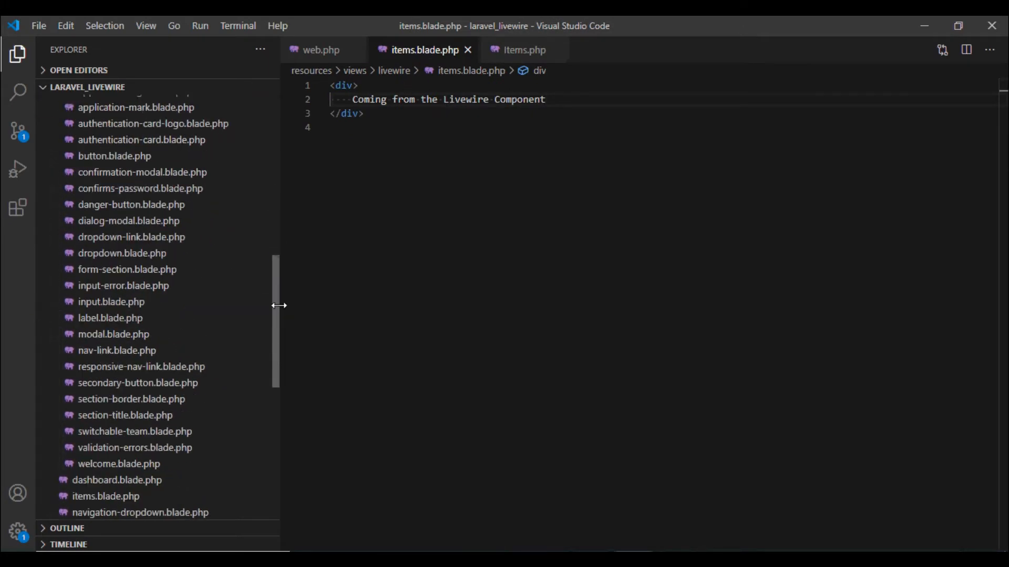
{"action": "scroll", "scroll_direction": "down", "scroll_amount": 3}
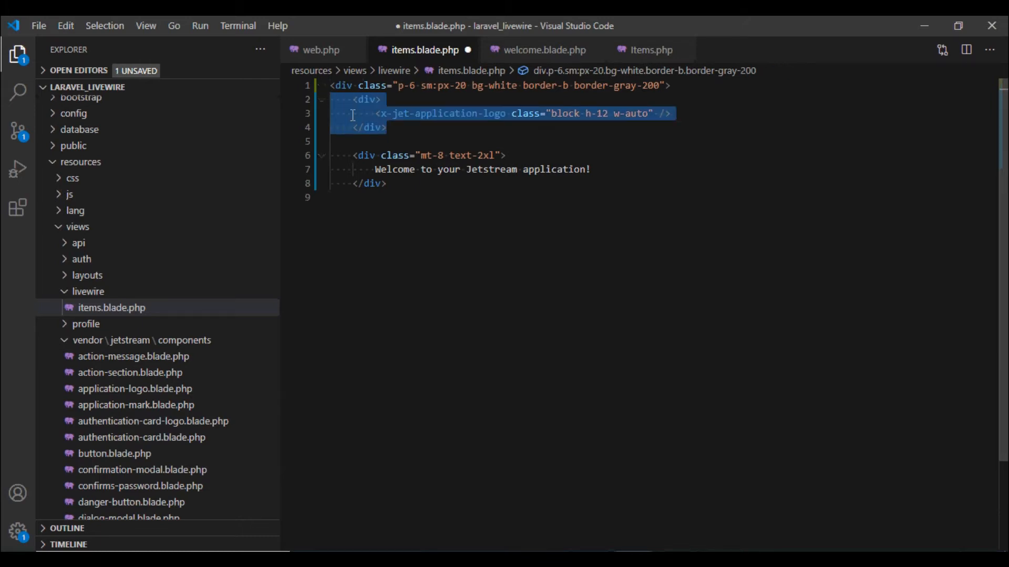
{"action": "key", "text": "Delete"}
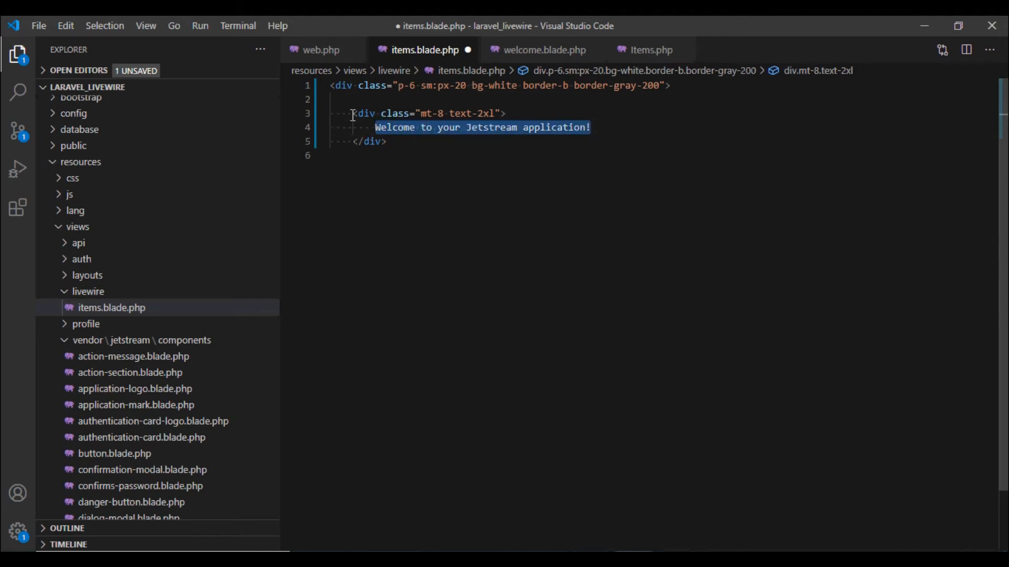
{"action": "type", "text": "It"}
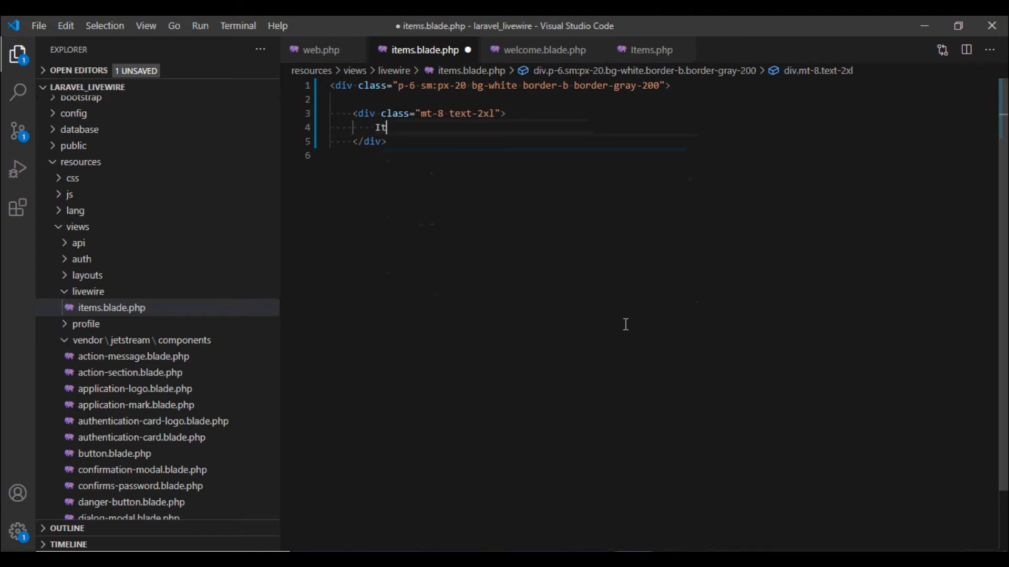
{"action": "type", "text": "ems"}
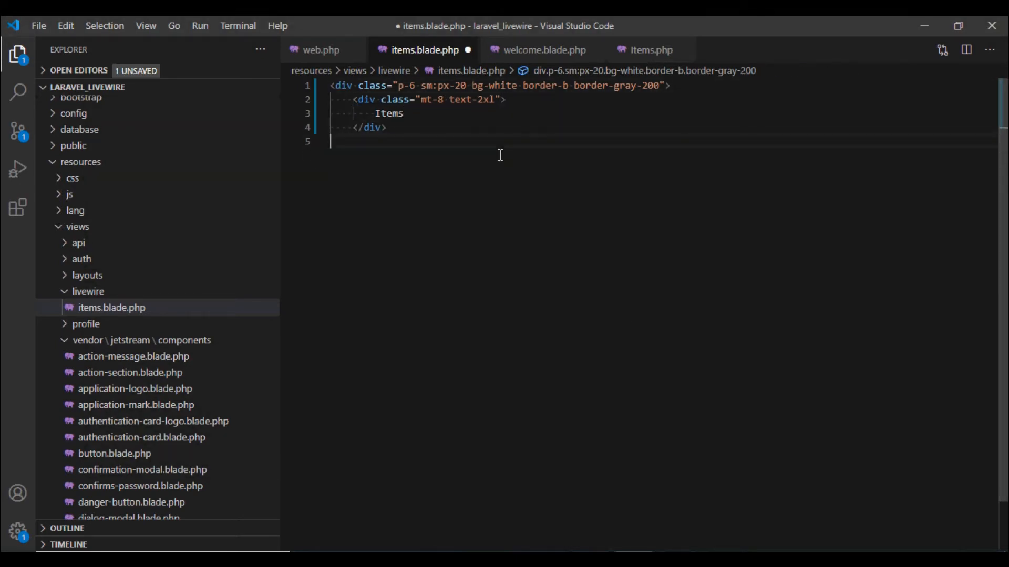
{"action": "type", "text": "</div>"}
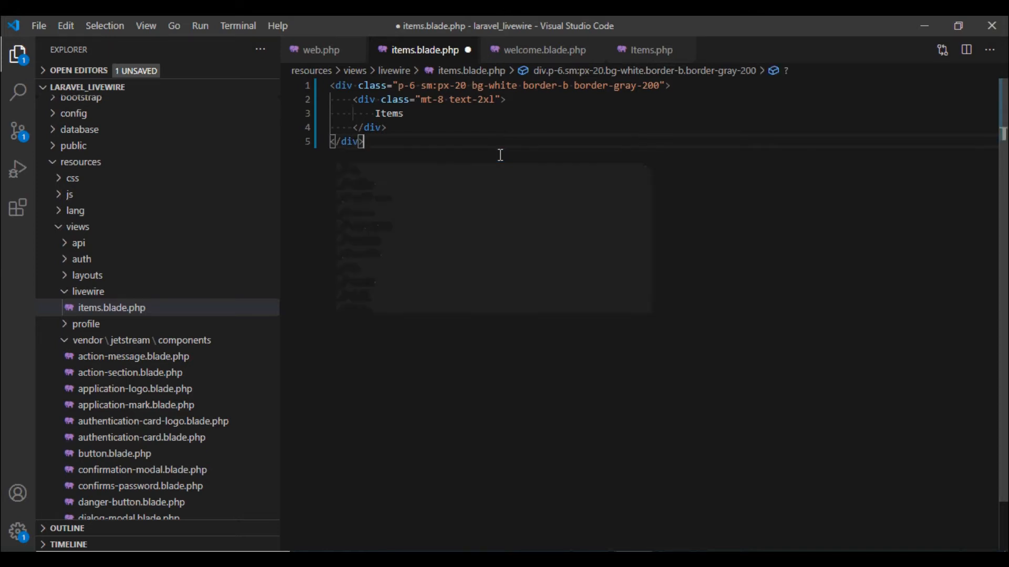
Step: Add a div with class mt-6 containing a table.table-auto.w-full element
{"action": "key", "text": "Enter"}
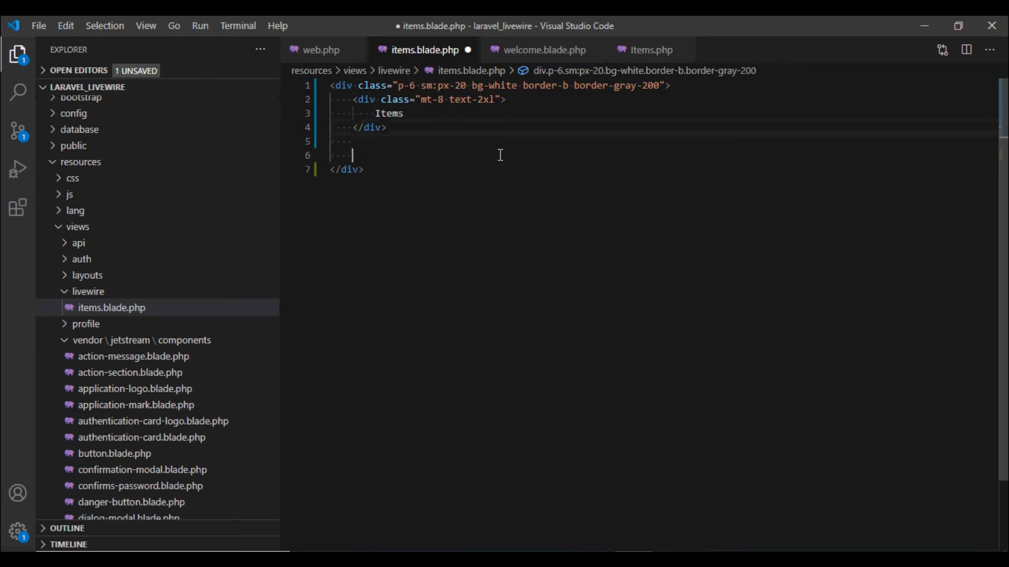
{"action": "type", "text": "<div"}
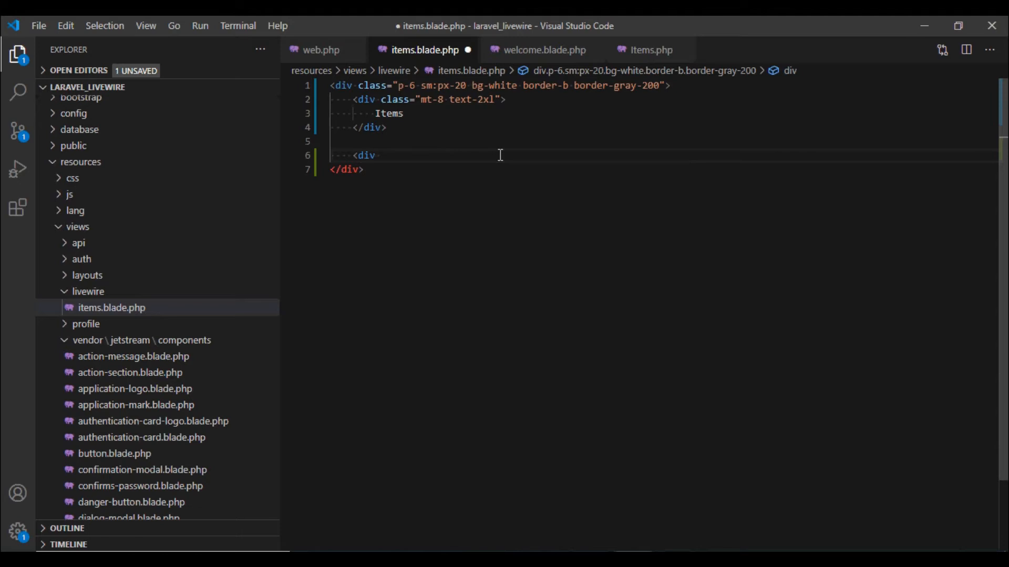
{"action": "type", "text": "class=?"}
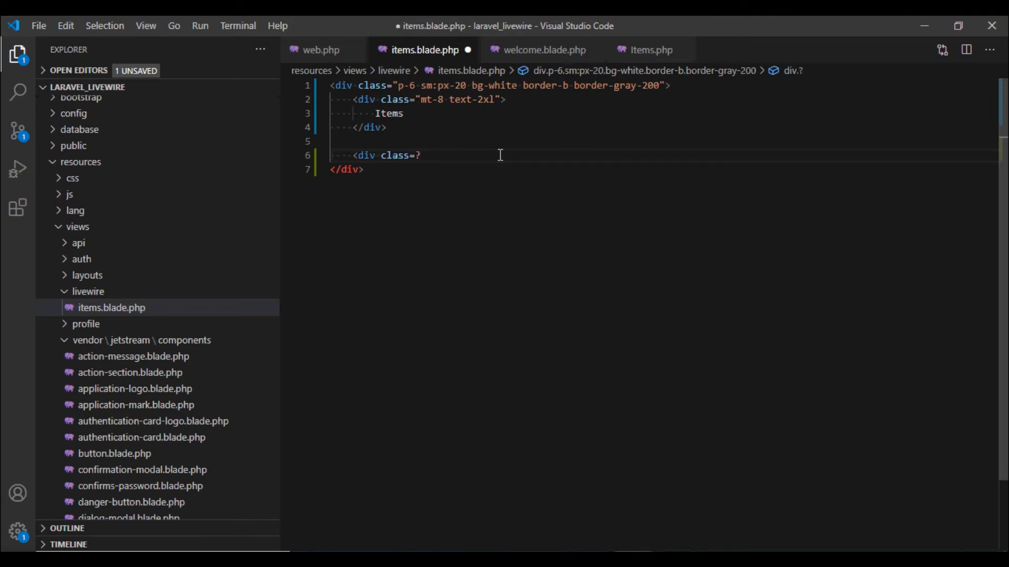
{"action": "type", "text": "mt-\""}
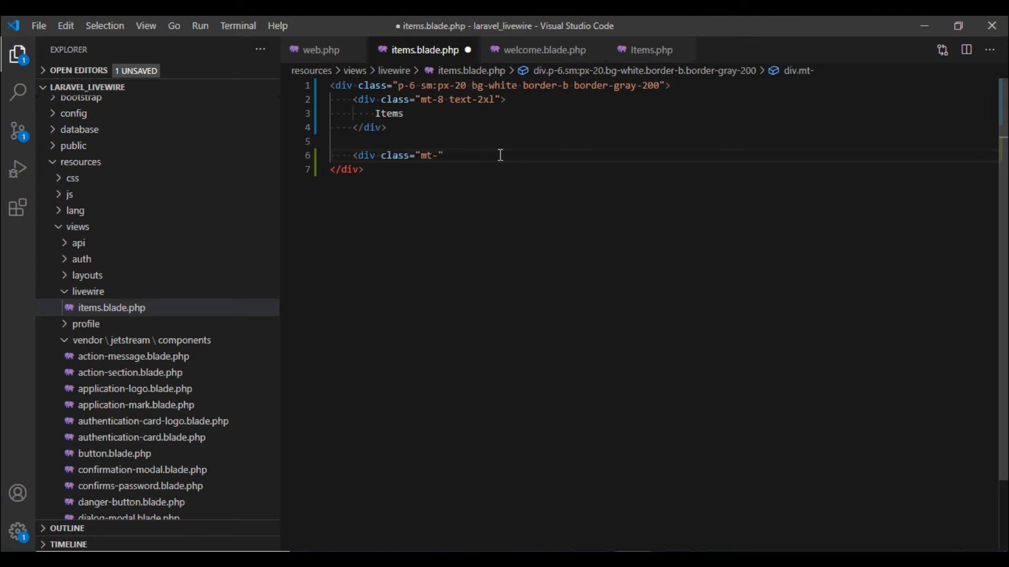
{"action": "type", "text": "6"}
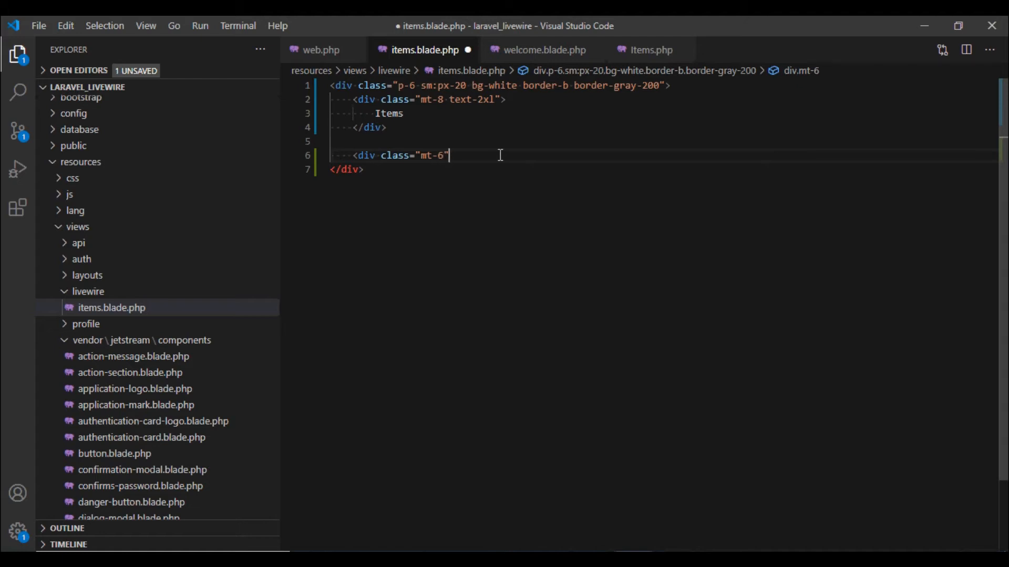
{"action": "type", "text": ">"}
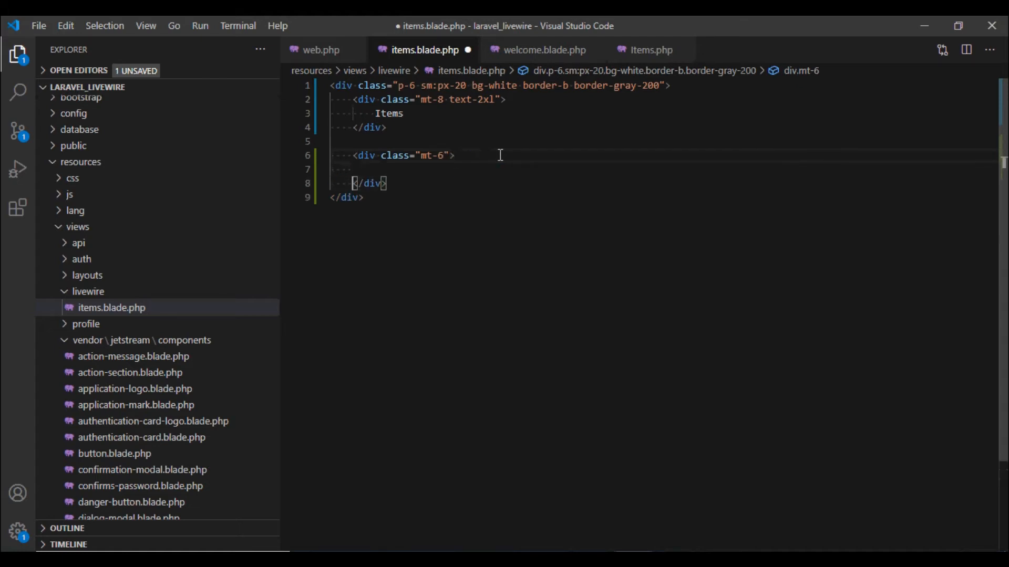
{"action": "type", "text": "ta"}
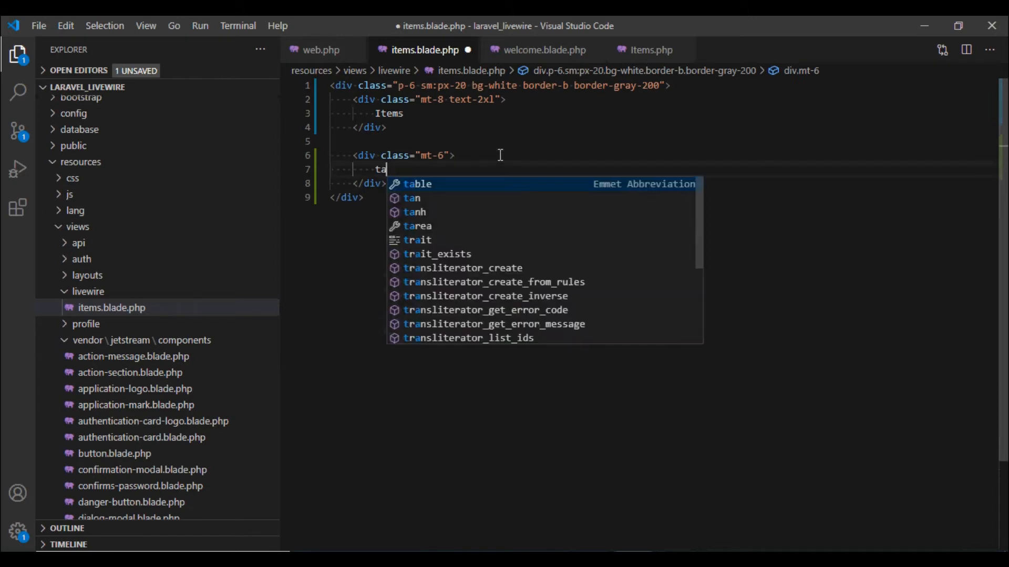
{"action": "type", "text": "ble."}
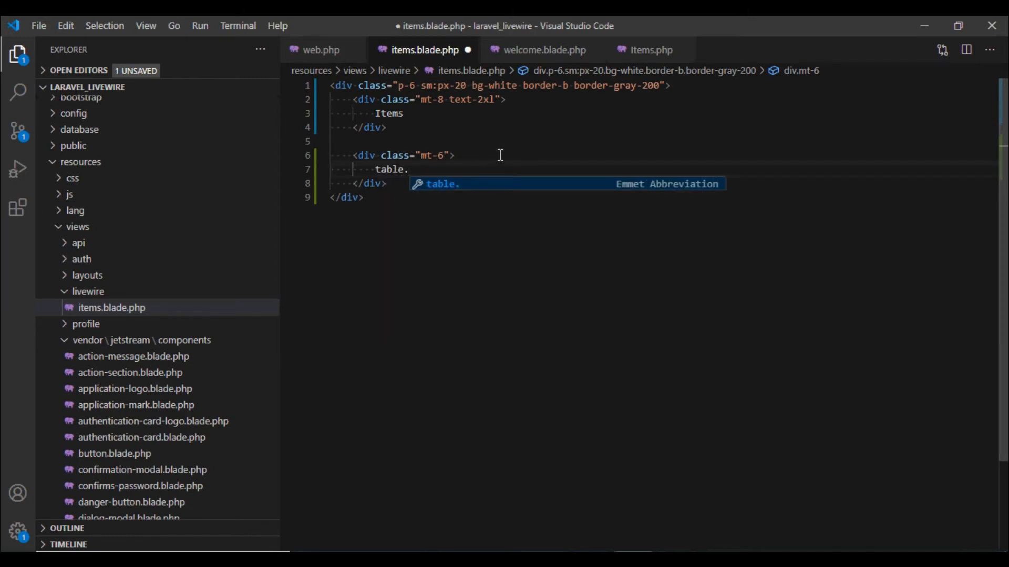
{"action": "type", "text": "table"}
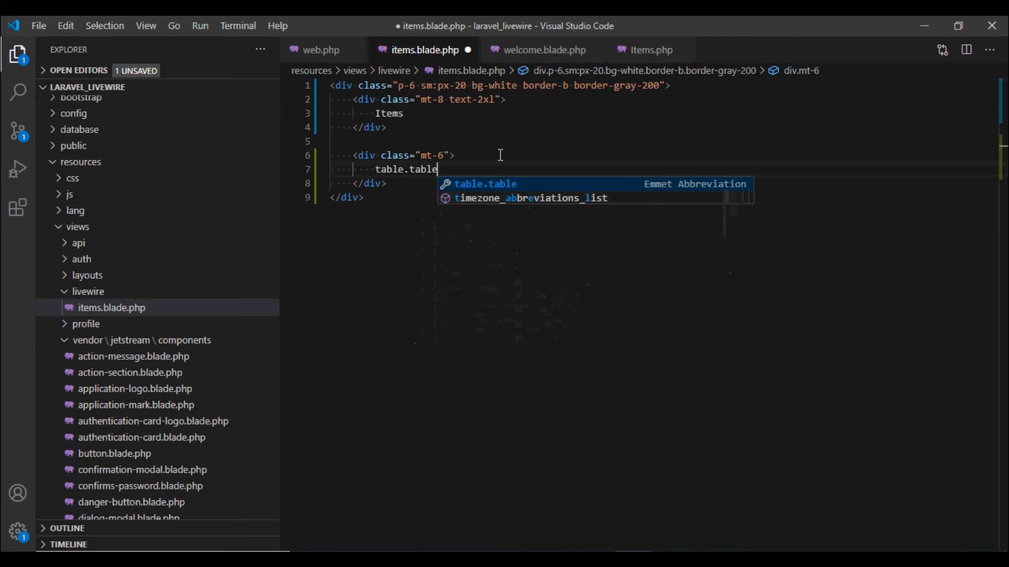
{"action": "type", "text": "-auto."}
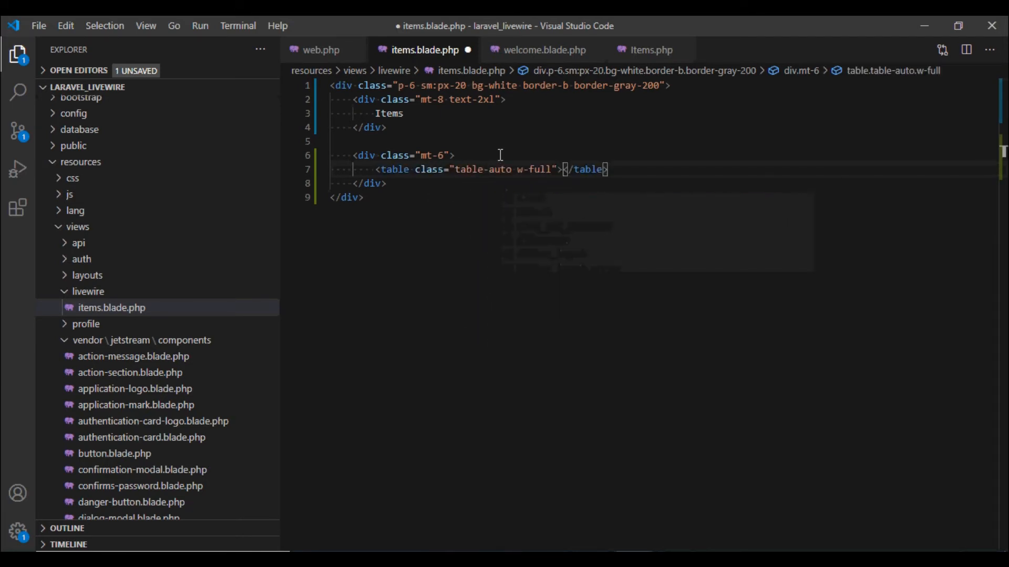
{"action": "key", "text": "Enter"}
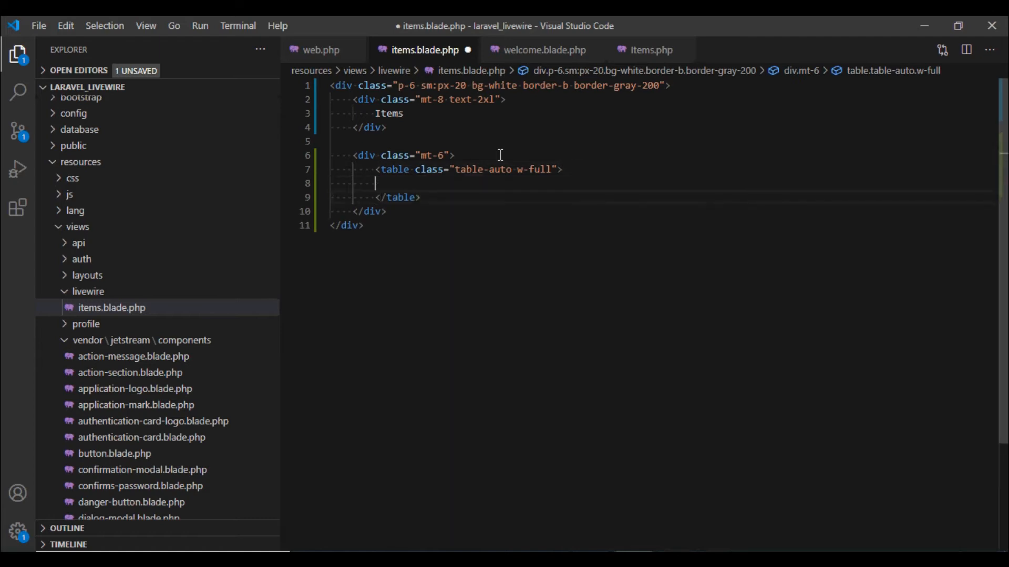
Step: Add a thead row with a padded th cell holding a div.flex.items-center container
{"action": "type", "text": "<thead></thead>"}
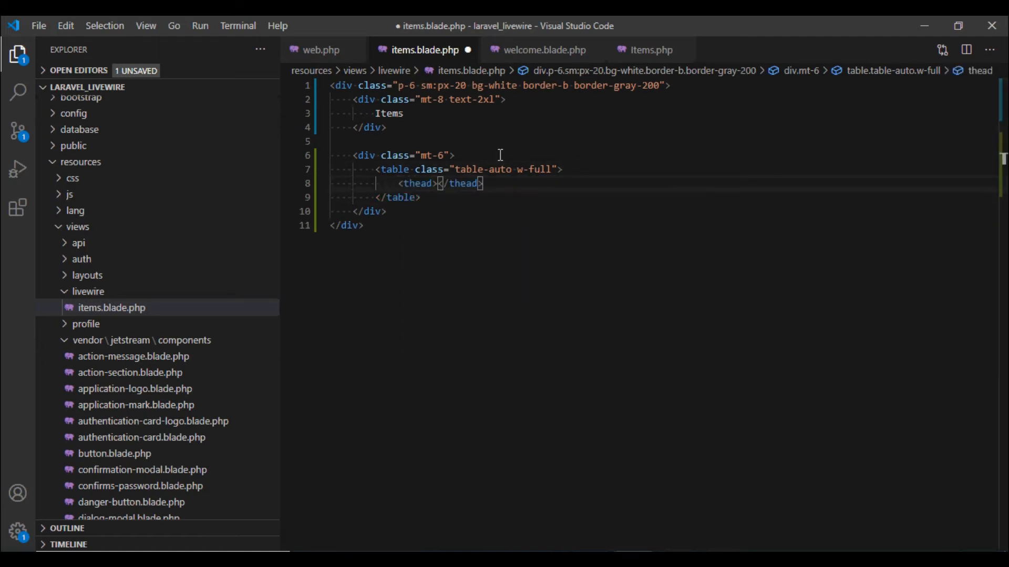
{"action": "key", "text": "Enter"}
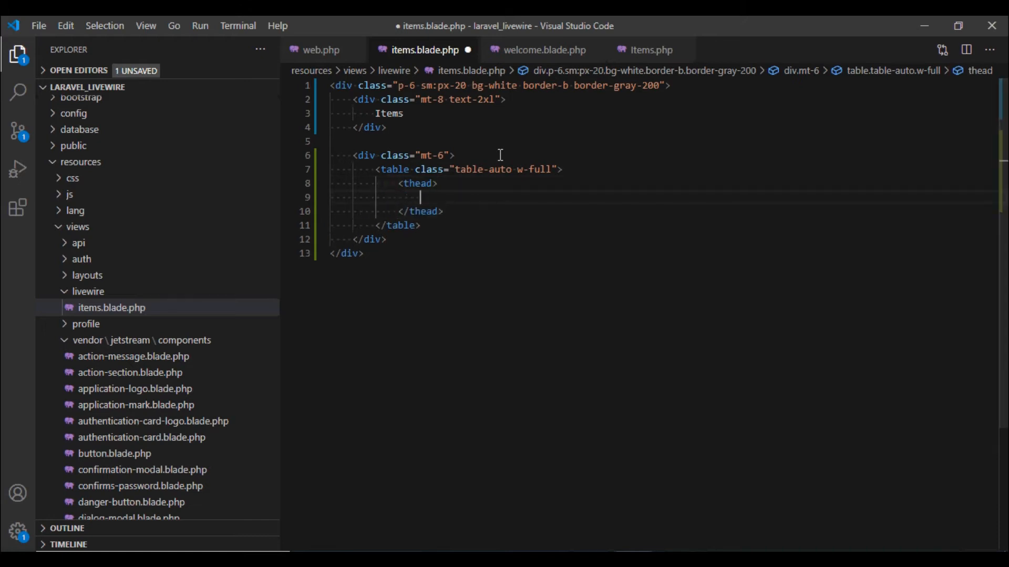
{"action": "type", "text": "<tr>"}
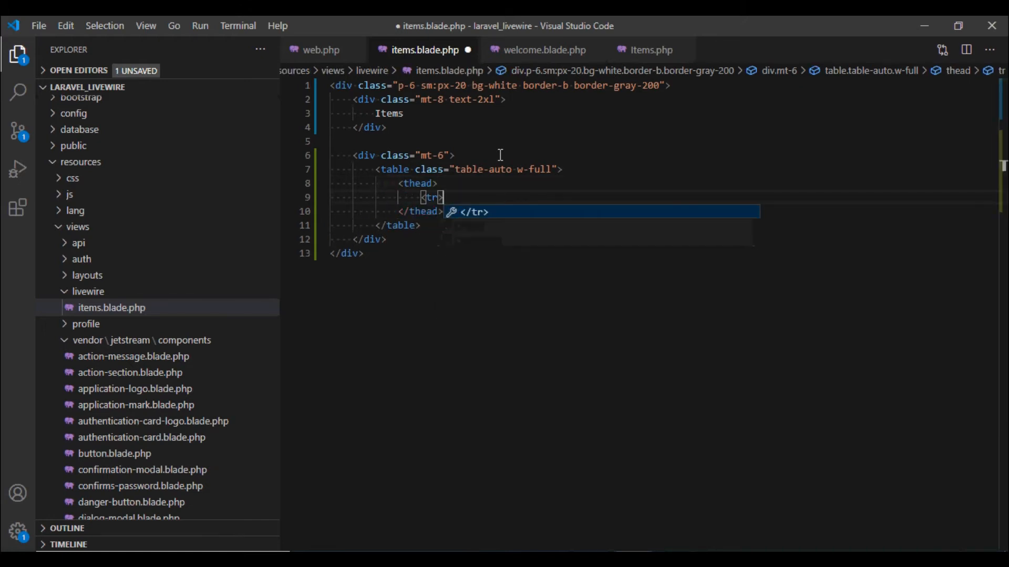
{"action": "key", "text": "Enter"}
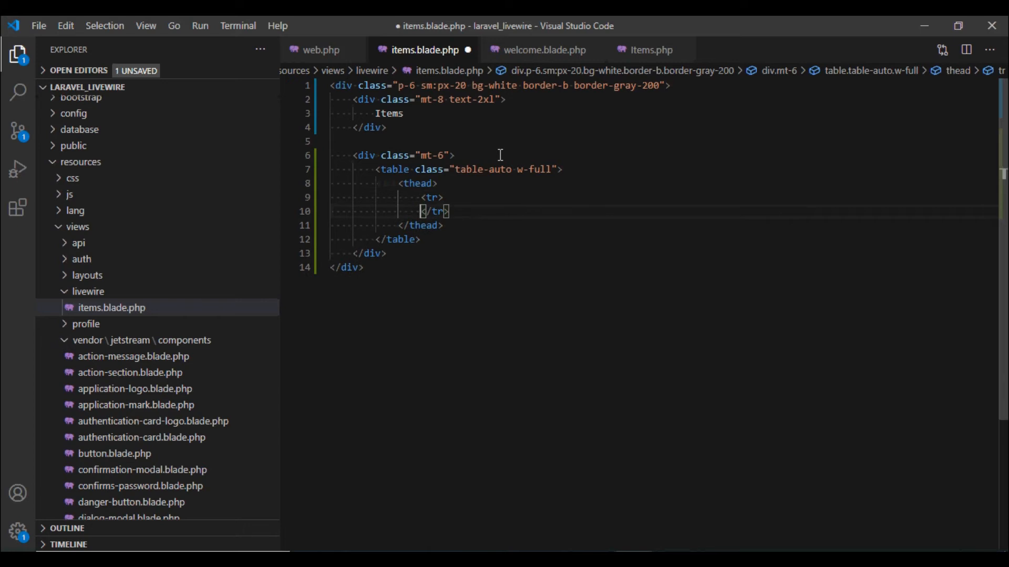
{"action": "type", "text": "<th>"}
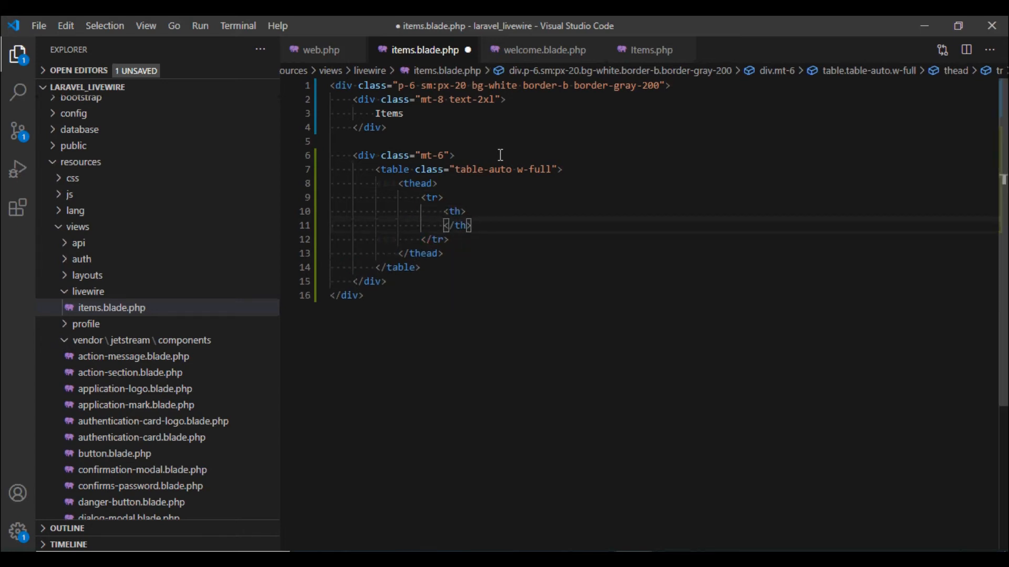
{"action": "key", "text": "Enter"}
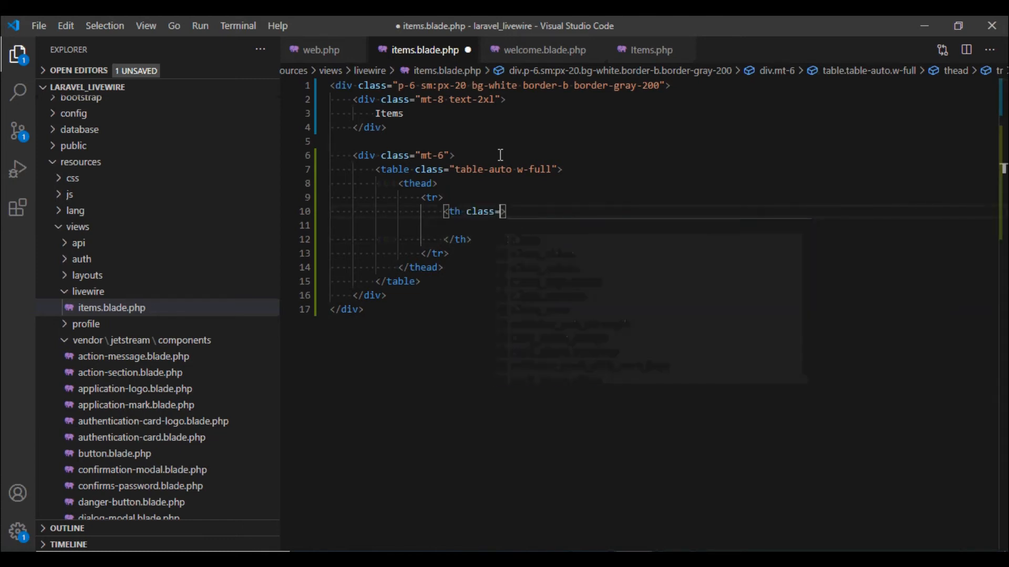
{"action": "type", "text": "px\""}
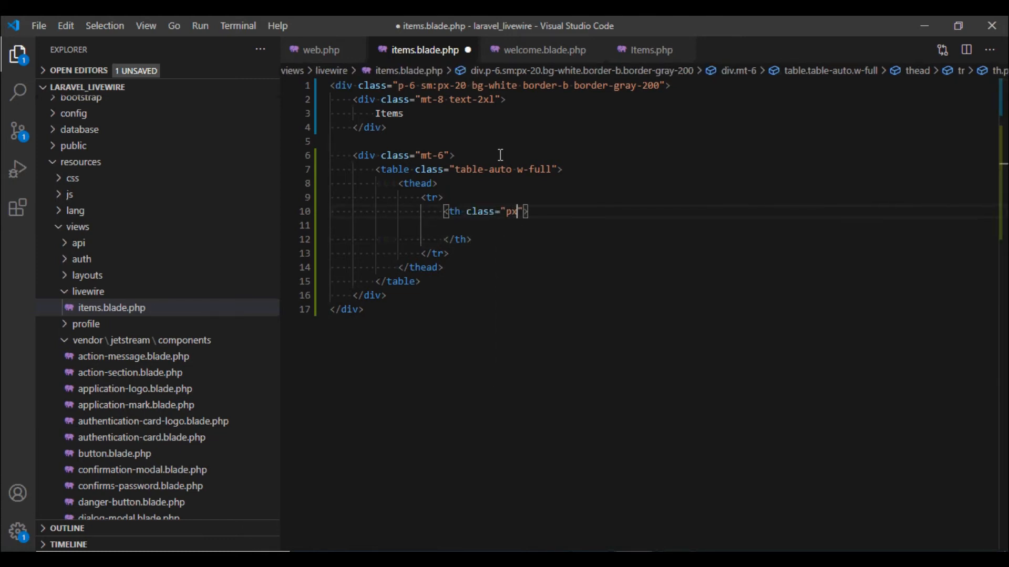
{"action": "type", "text": "-4 py-2"}
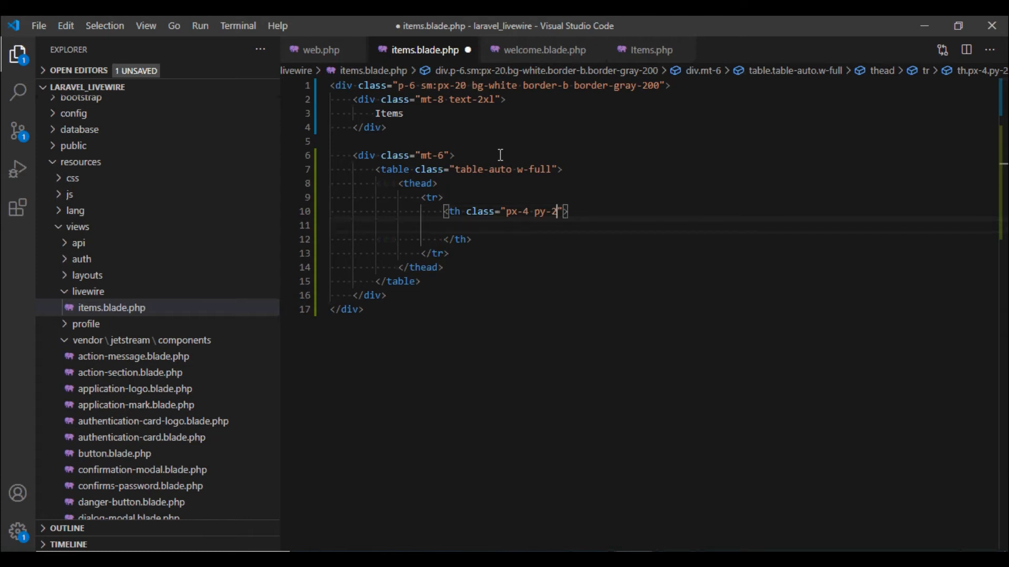
{"action": "type", "text": "div.f"}
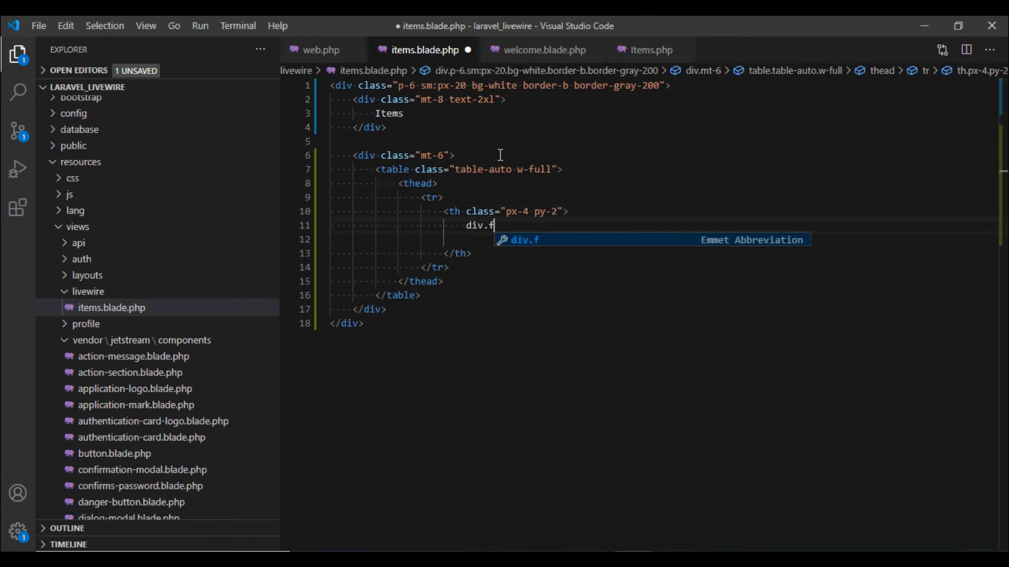
{"action": "type", "text": "lex.ite"}
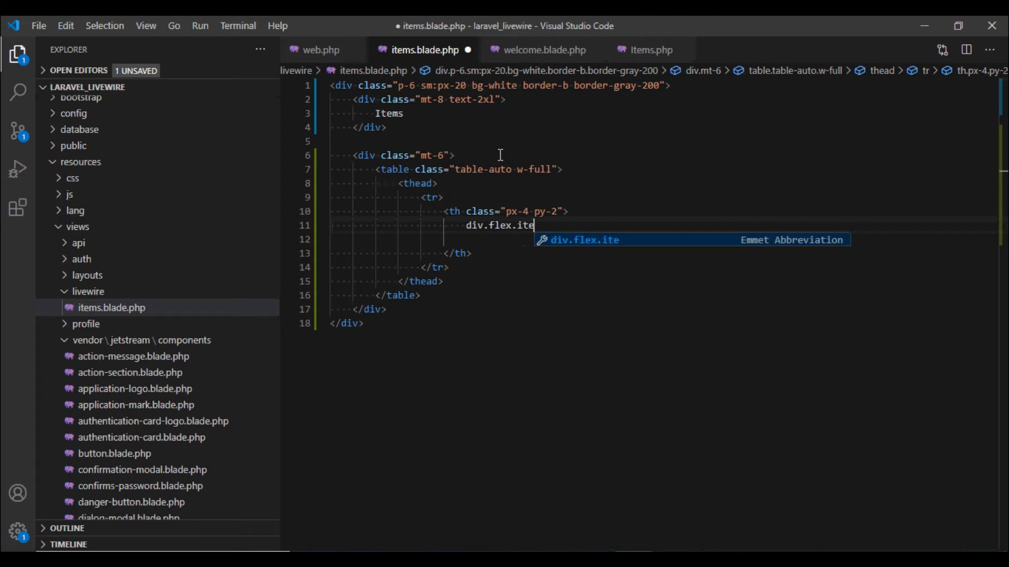
{"action": "type", "text": "ms-center"}
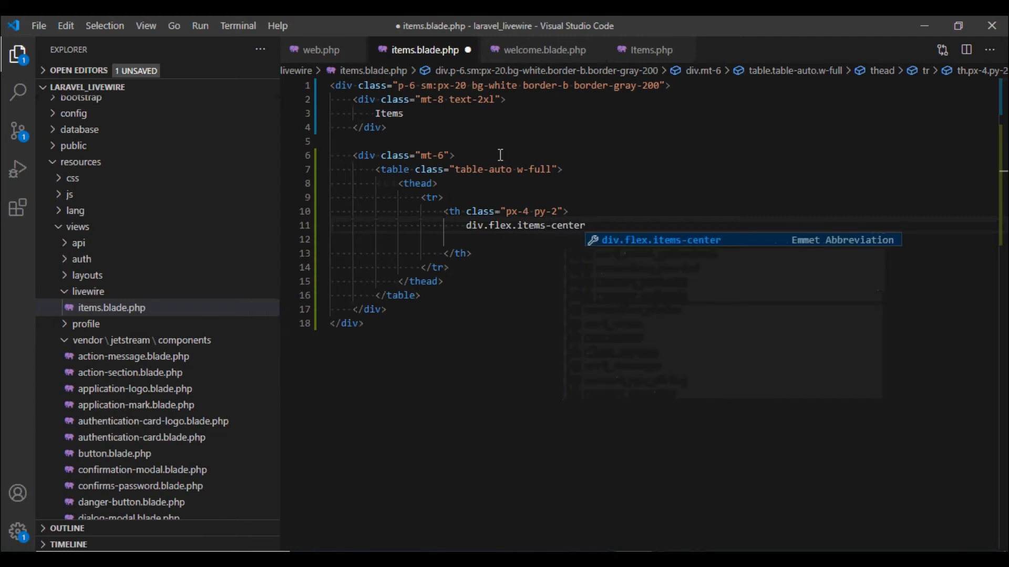
{"action": "key", "text": "Tab"}
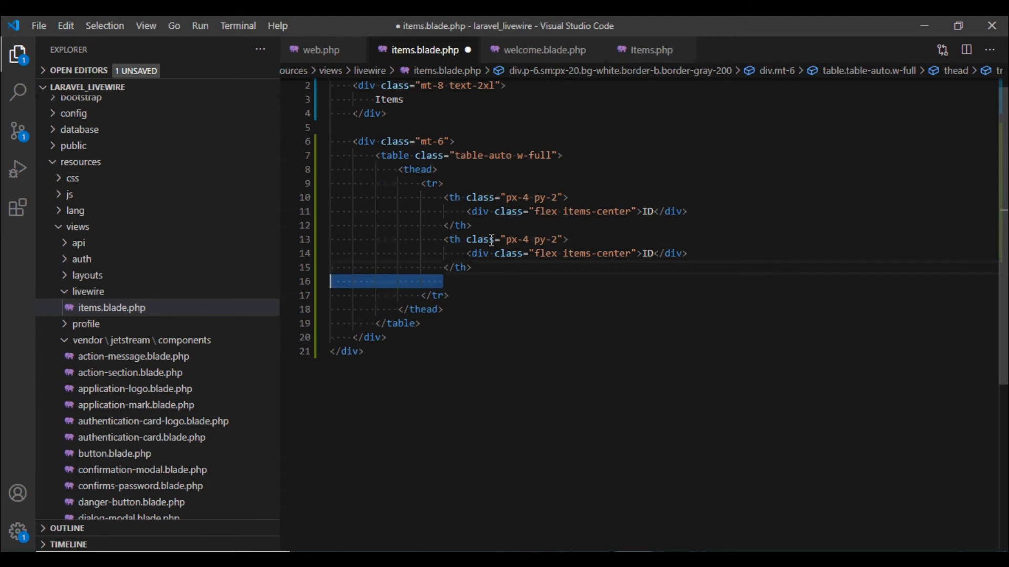
Step: Fill the header cells with ID, Name, Price, Status and Actions
{"action": "type", "text": "Name"}
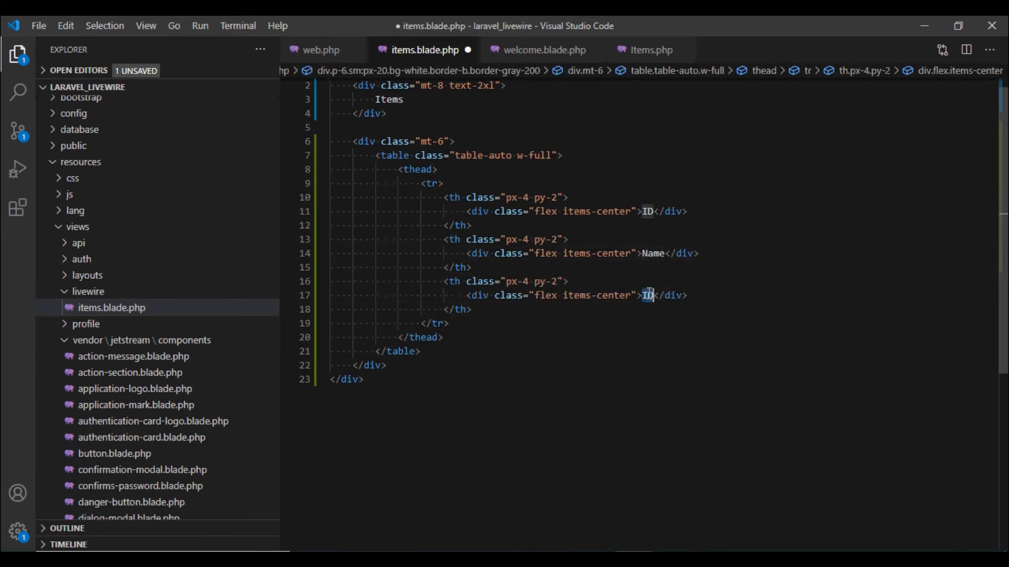
{"action": "type", "text": "Price"}
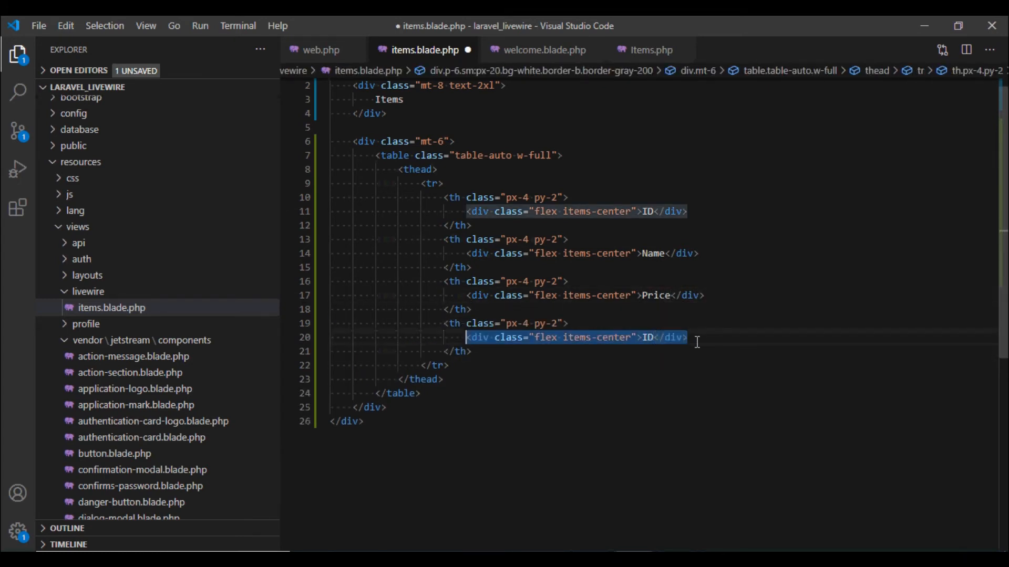
{"action": "type", "text": "Stat"}
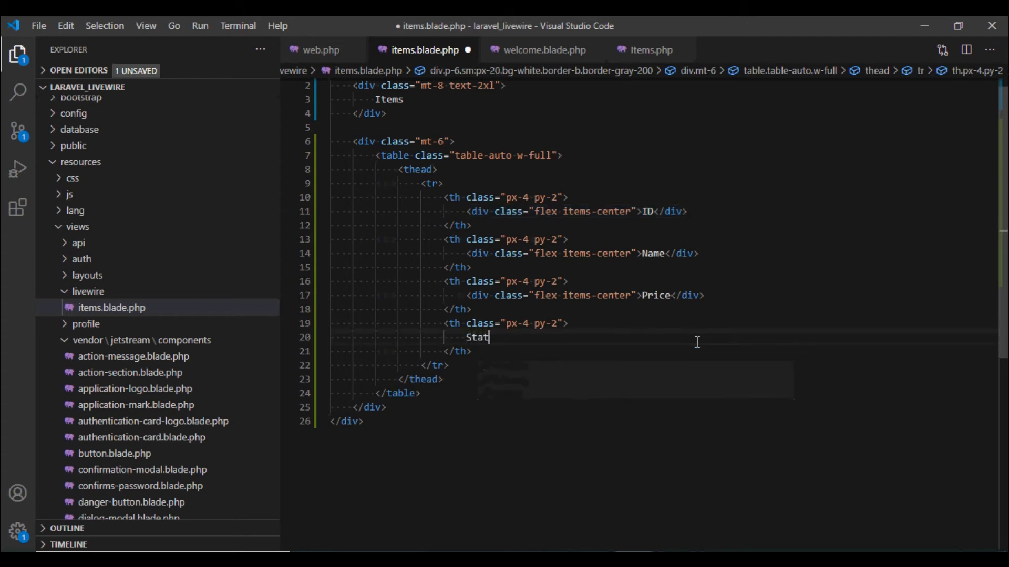
{"action": "type", "text": "us"}
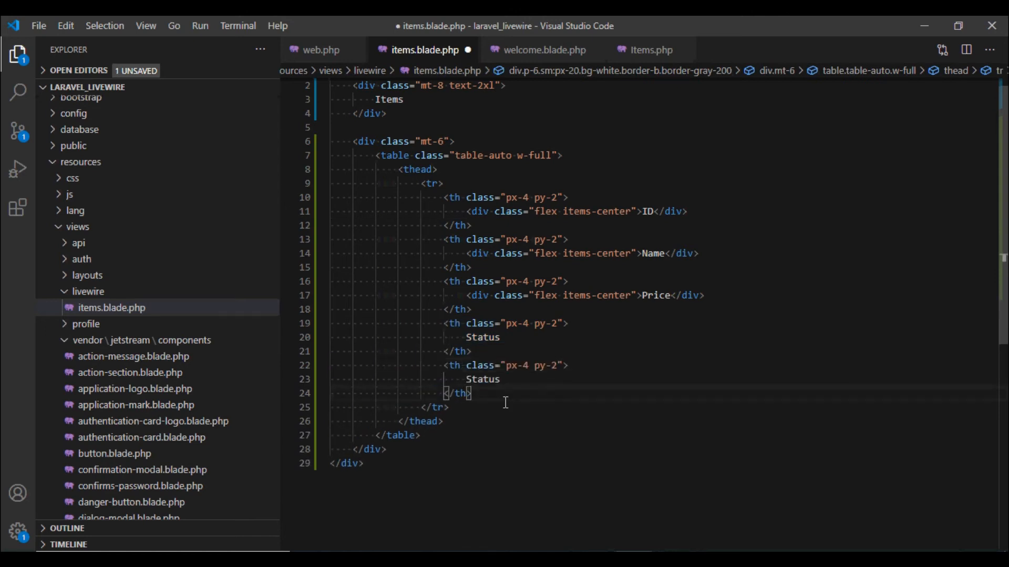
{"action": "type", "text": "Action"}
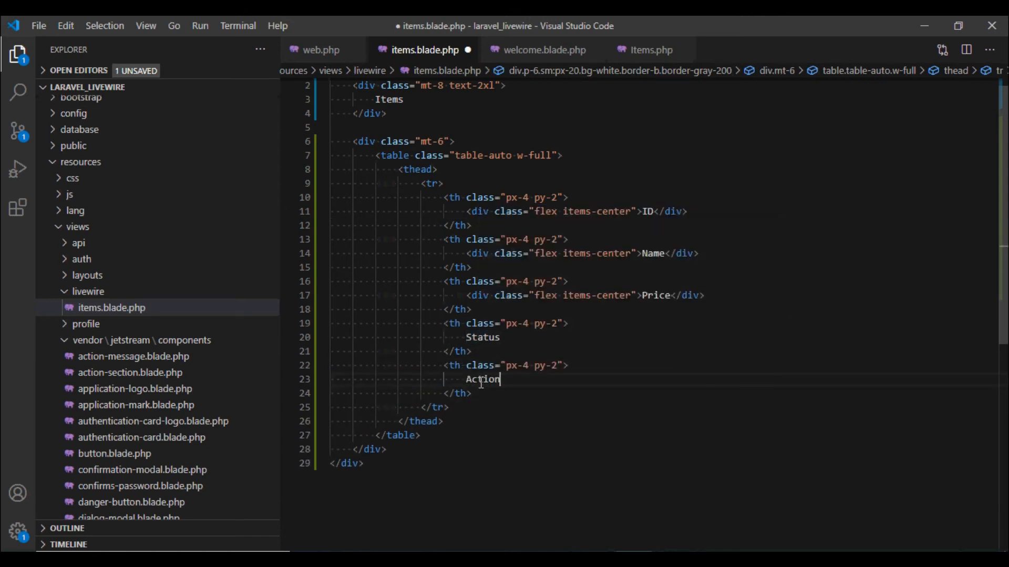
{"action": "type", "text": "s"}
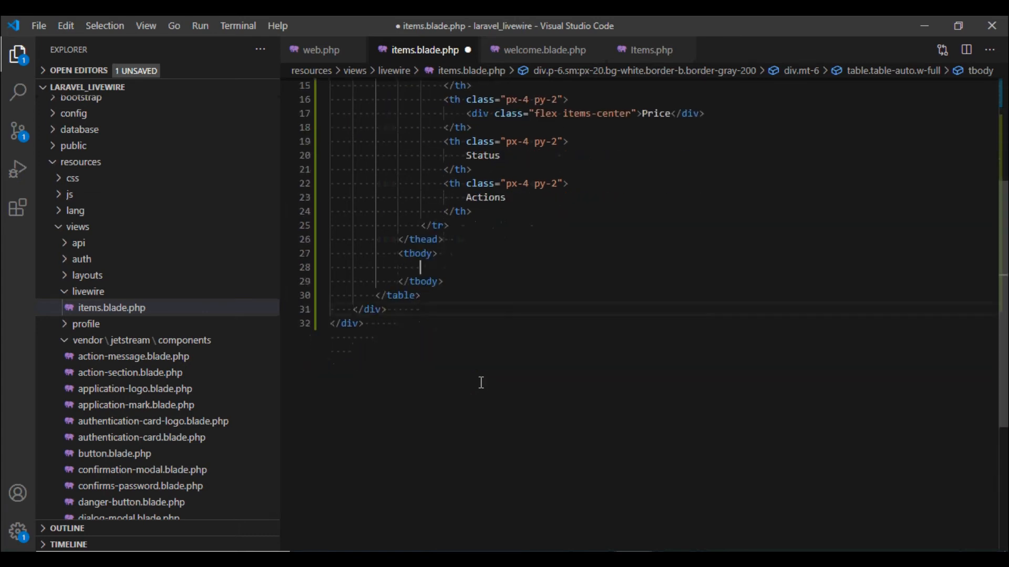
{"action": "type", "text": "@foreach("}
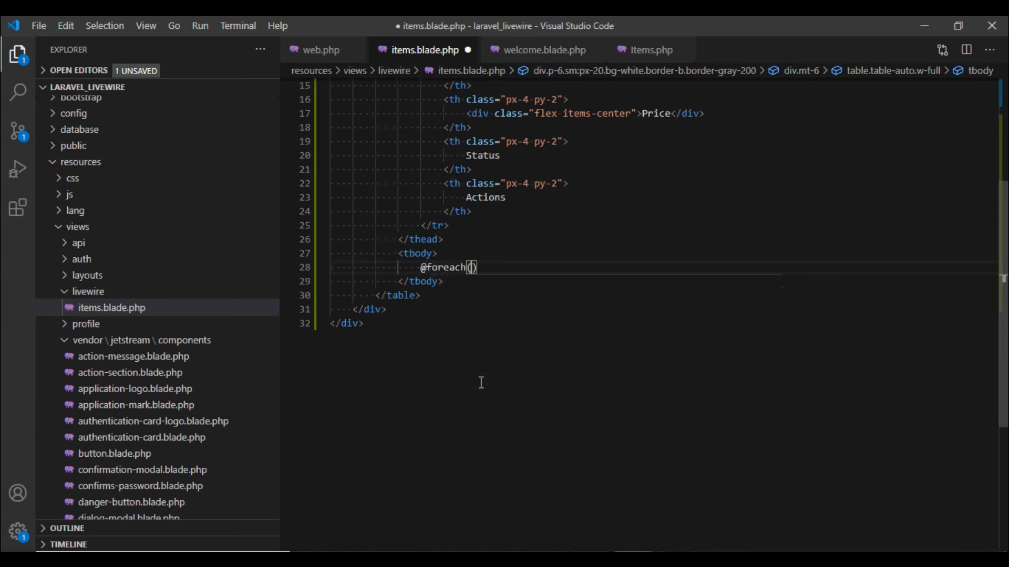
{"action": "type", "text": "$items"}
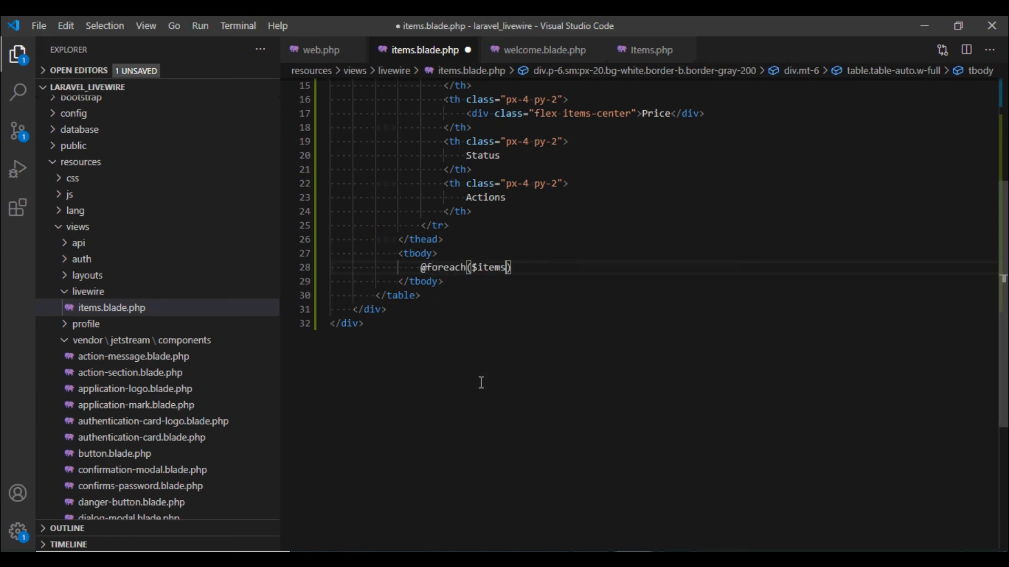
{"action": "type", "text": "as $item"}
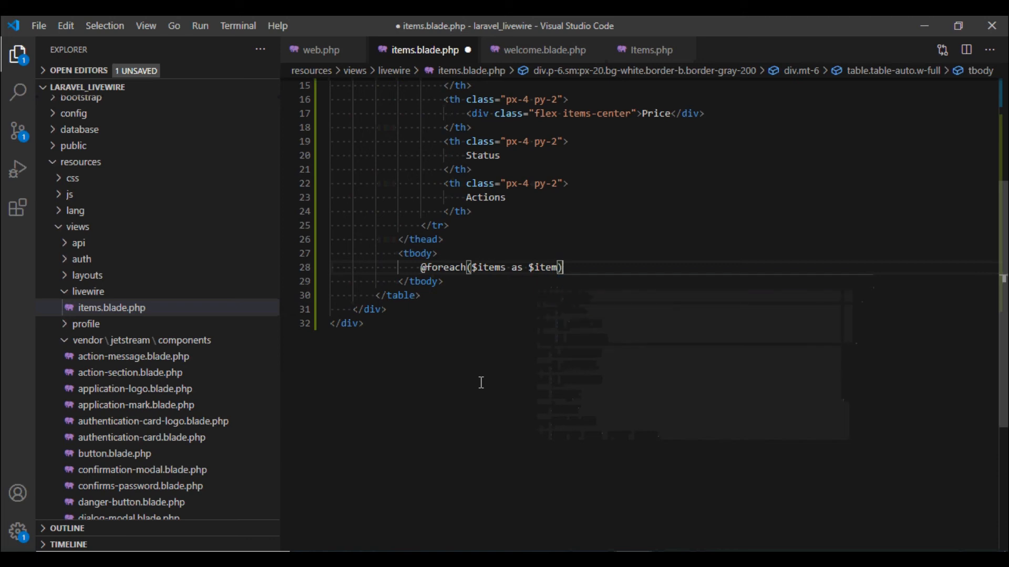
{"action": "type", "text": "@endforeach"}
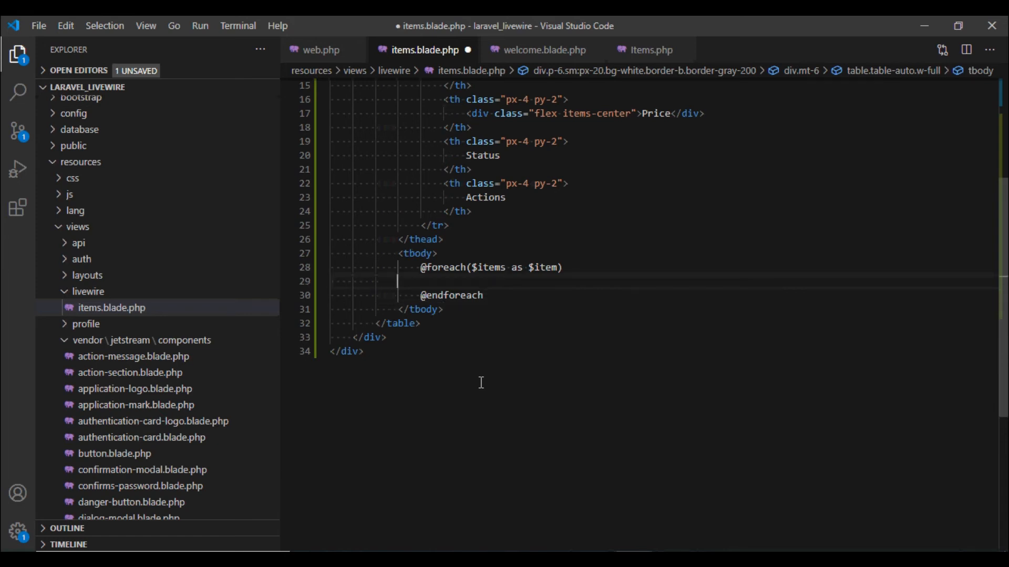
{"action": "type", "text": "<tr></tr>"}
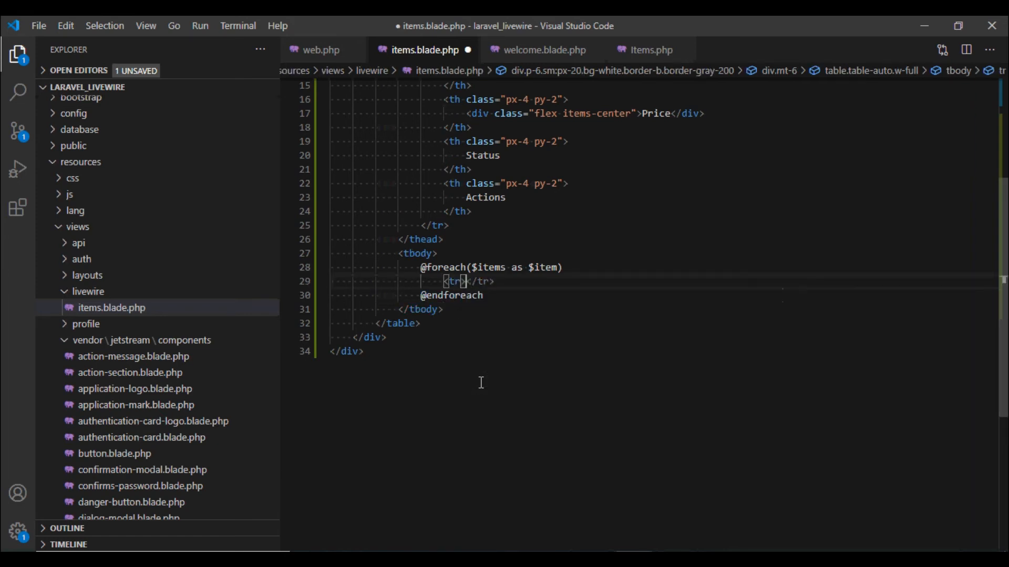
{"action": "key", "text": "Enter"}
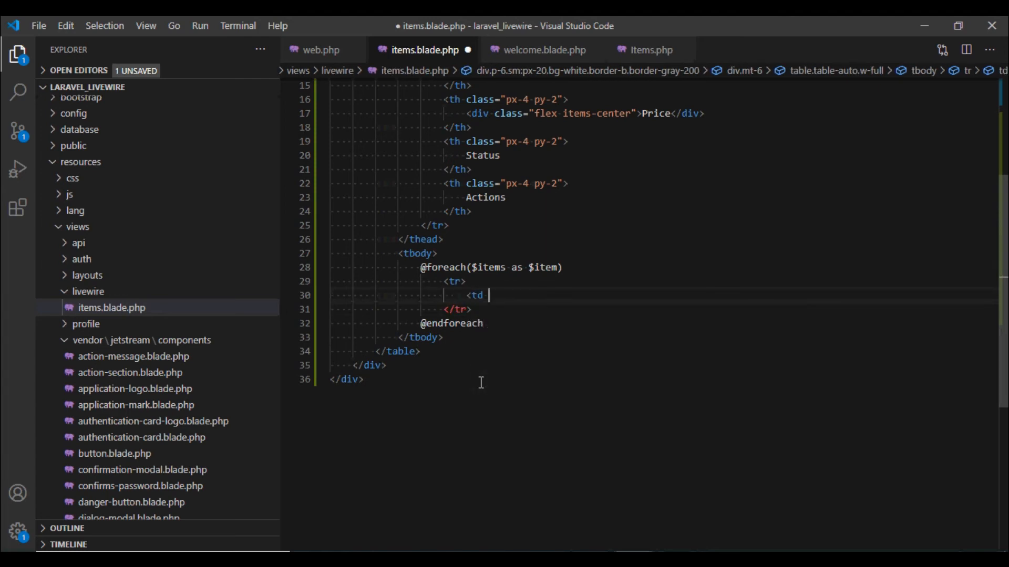
Step: Add border px-4 py-2 td cells outputting $item->id, name and number_format(price, 2)
{"action": "type", "text": "class=\"bor"}
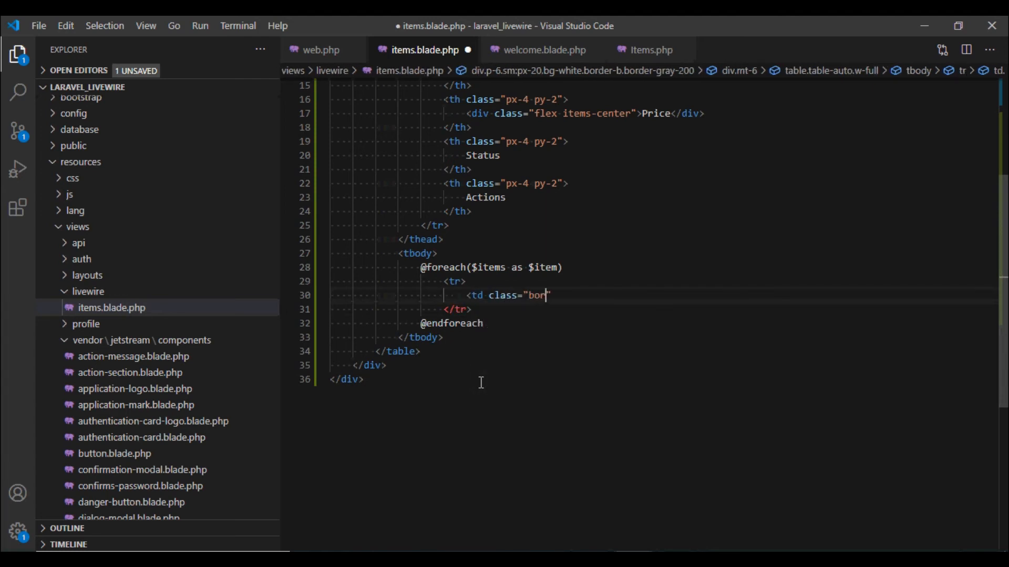
{"action": "type", "text": "der px"}
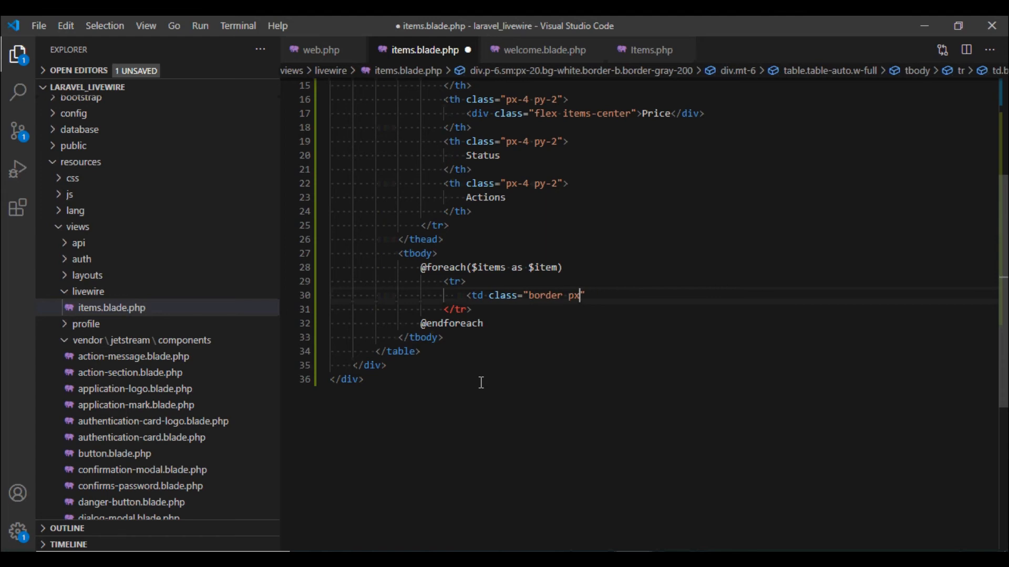
{"action": "type", "text": "4 py-2"}
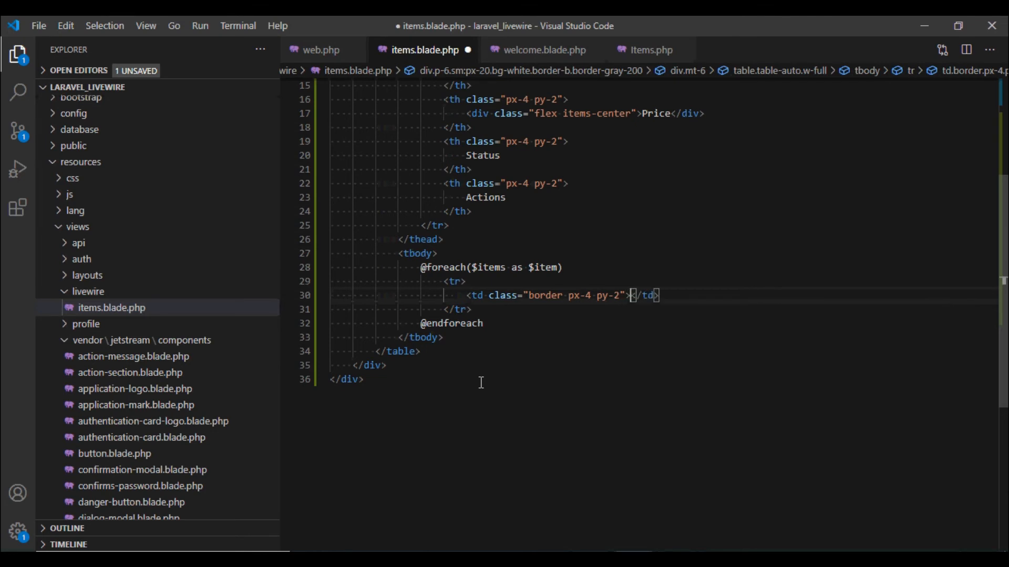
{"action": "type", "text": "{{ }}"}
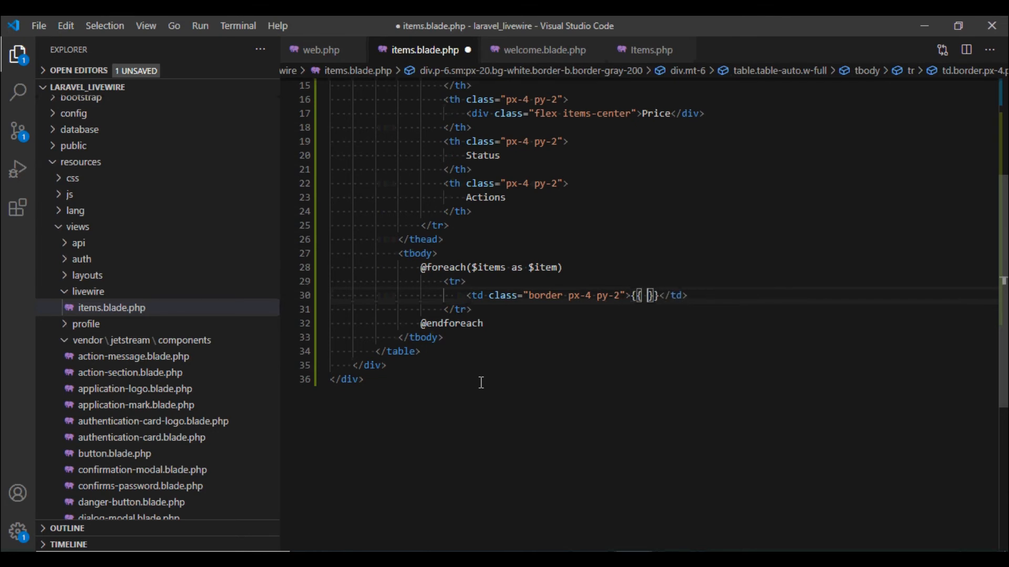
{"action": "type", "text": "$item->id"}
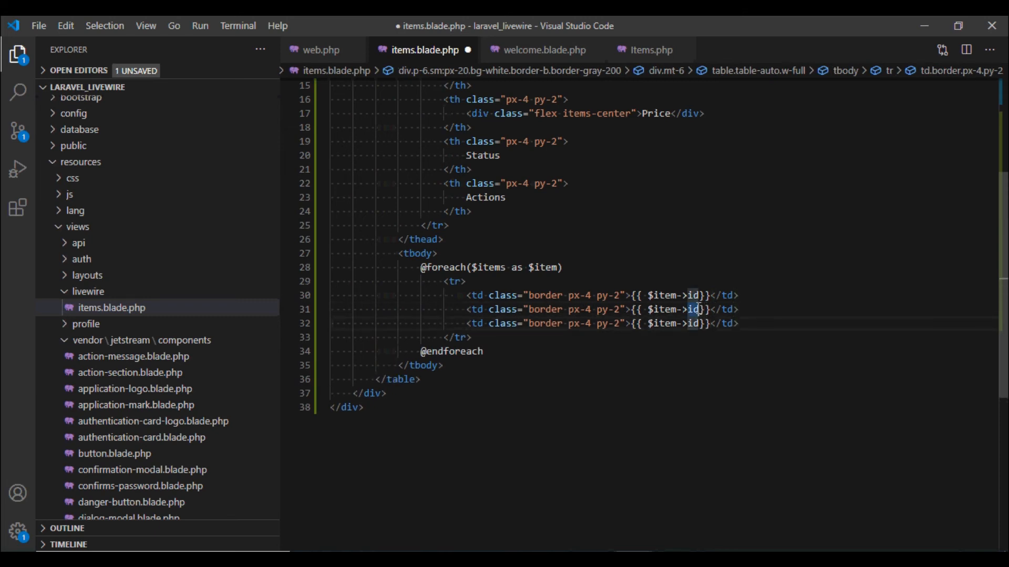
{"action": "type", "text": "name"}
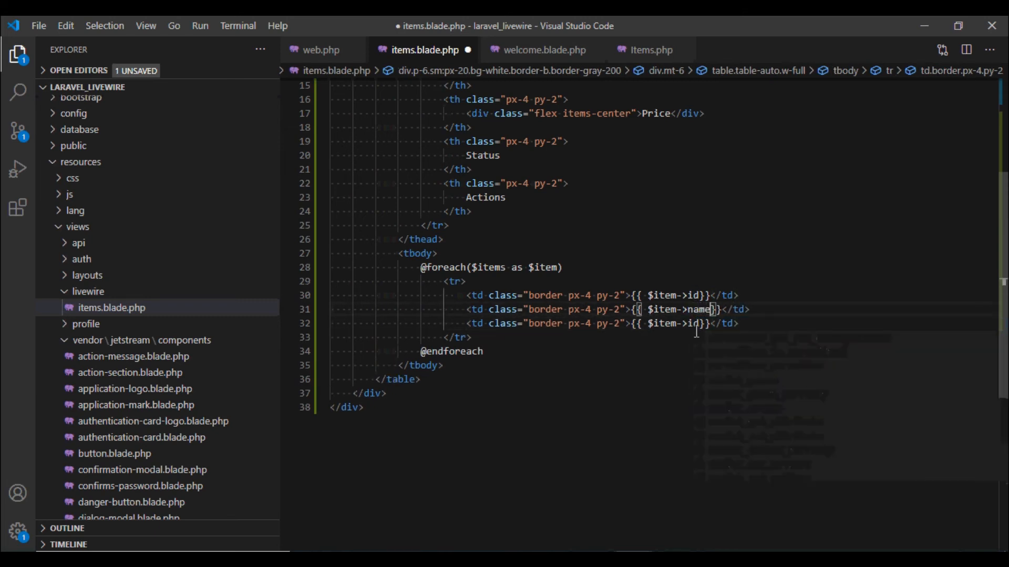
{"action": "type", "text": "p"}
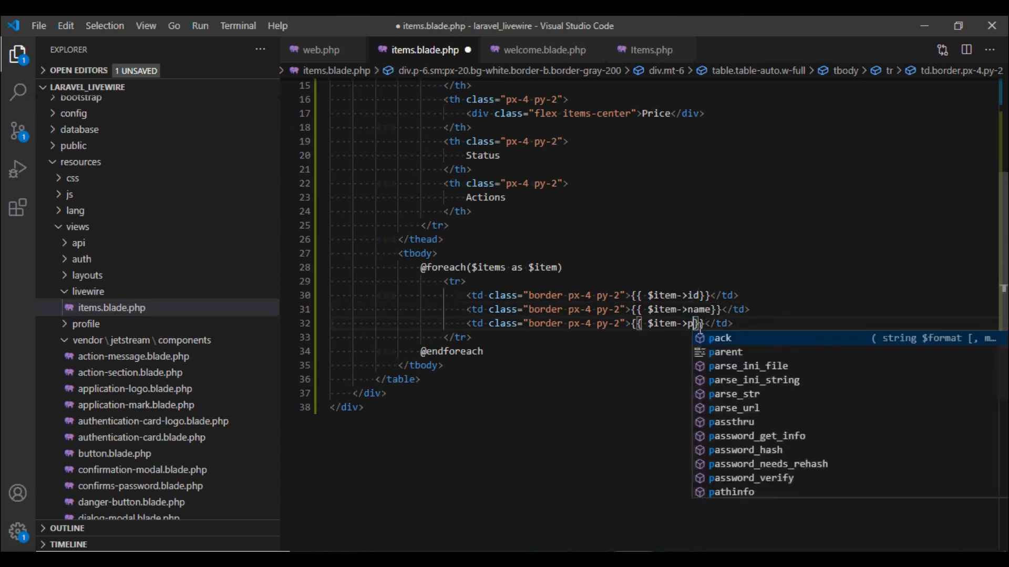
{"action": "type", "text": "rice"}
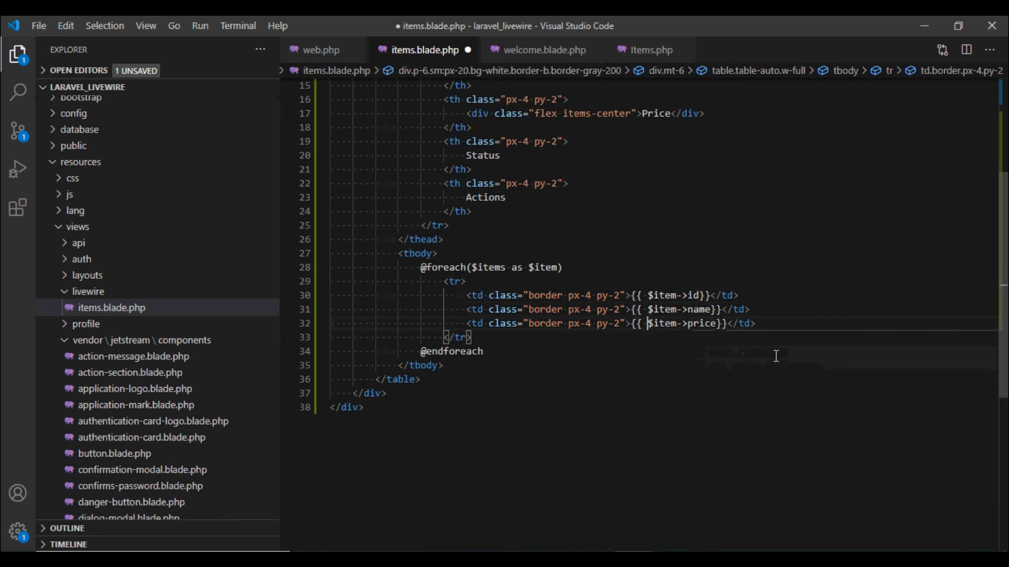
{"action": "type", "text": "number_format("}
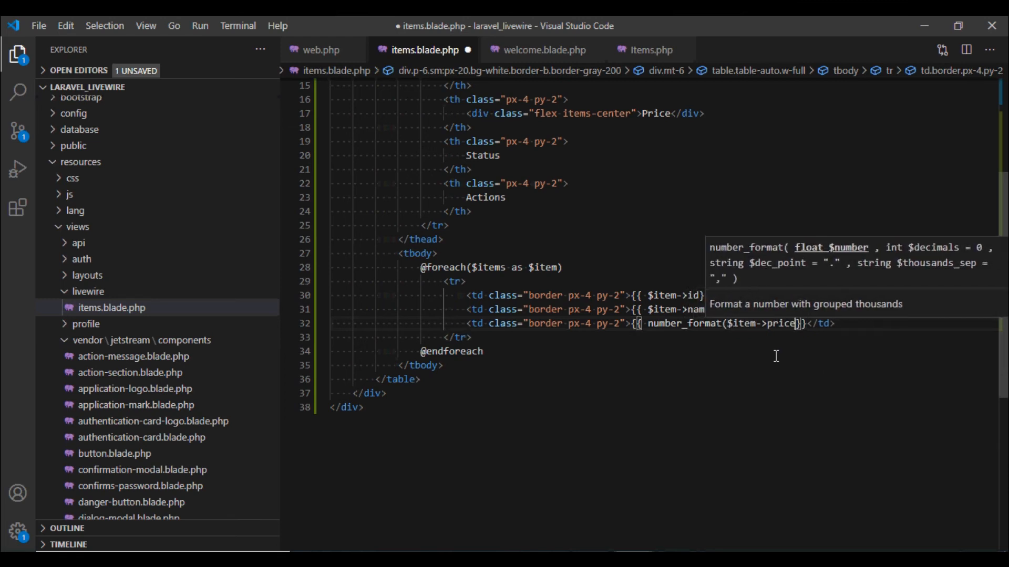
{"action": "type", "text": ", 2)"}
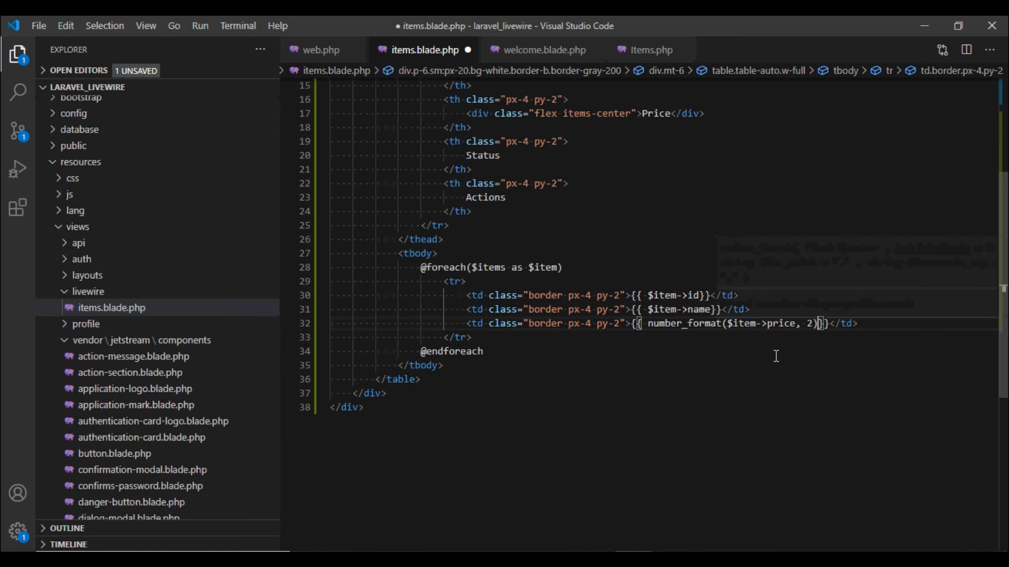
Step: Add the status cell with an Active/Not-Active ternary and an Edit Delete actions cell, then save
{"action": "type", "text": "<td class=\"border px-4 py-2\">{{ $item->id}}</td>"}
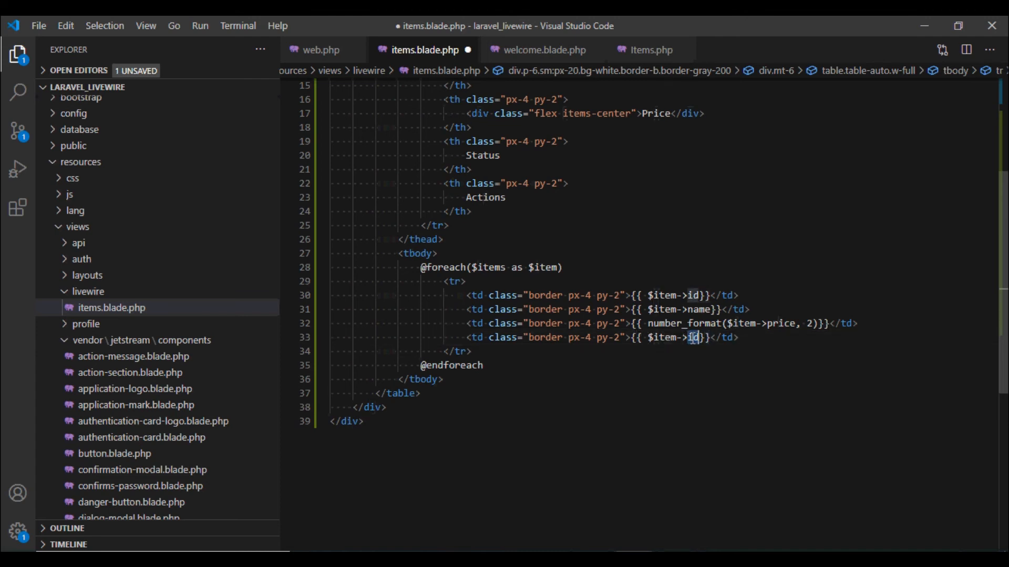
{"action": "type", "text": "status ? '"}
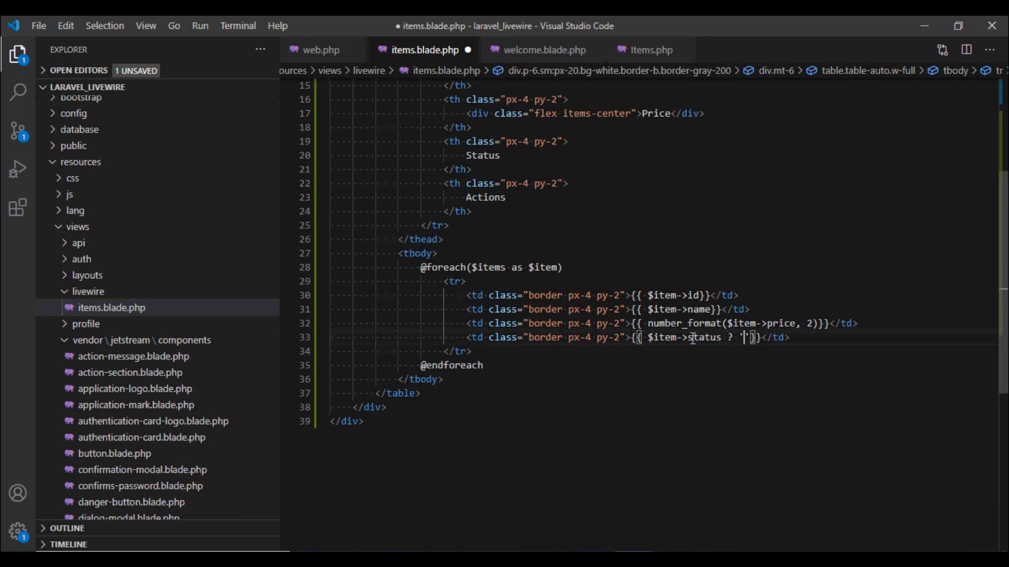
{"action": "type", "text": "Yes' :"}
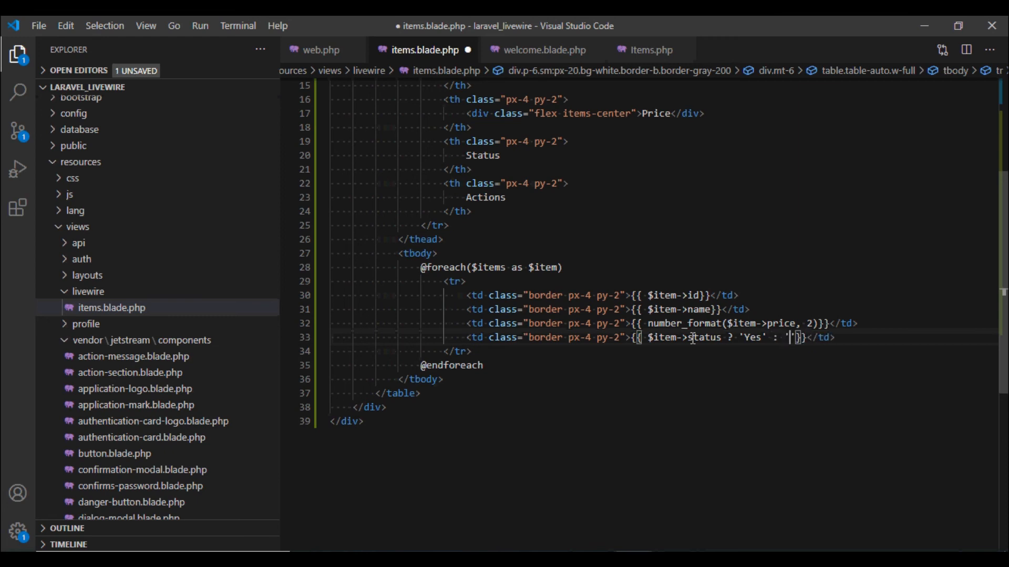
{"action": "type", "text": "No"}
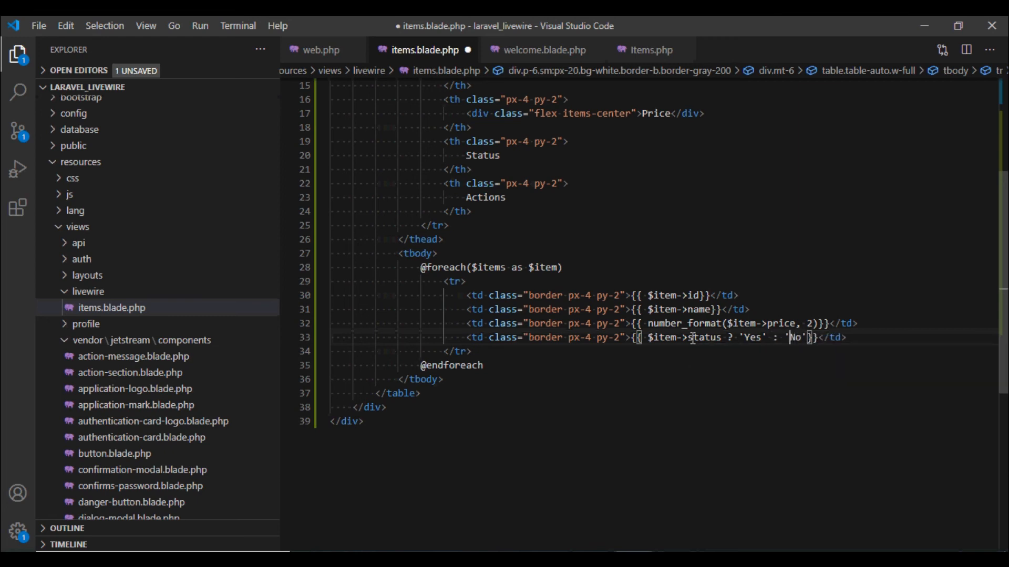
{"action": "type", "text": "Act"}
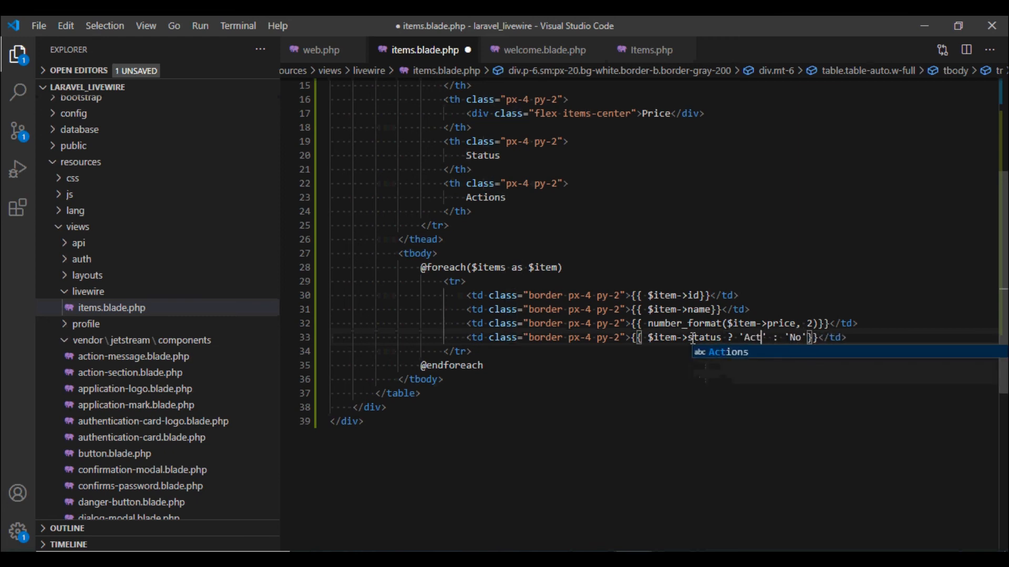
{"action": "type", "text": "ive"}
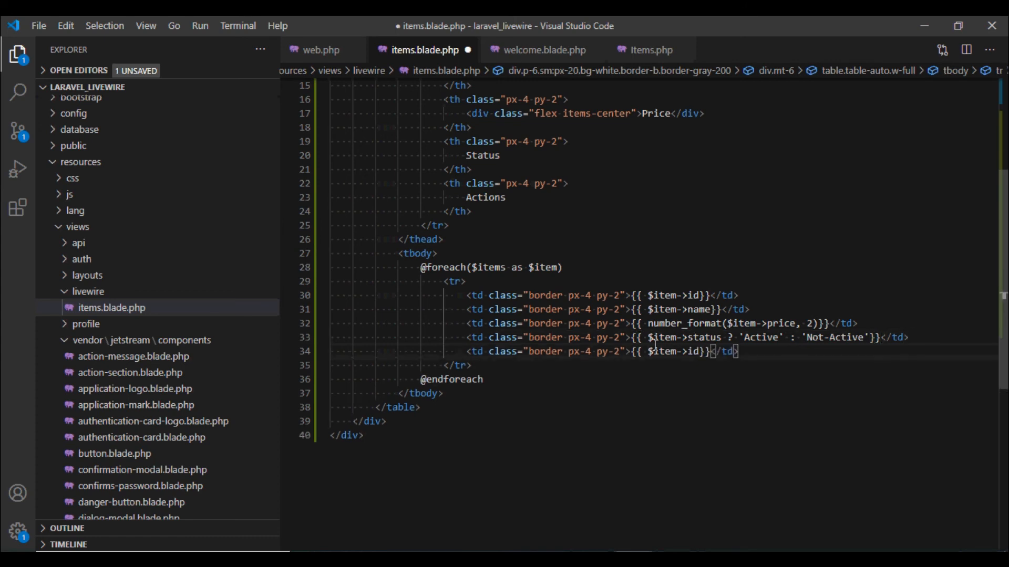
{"action": "double_click", "coordinate": [669, 352]}
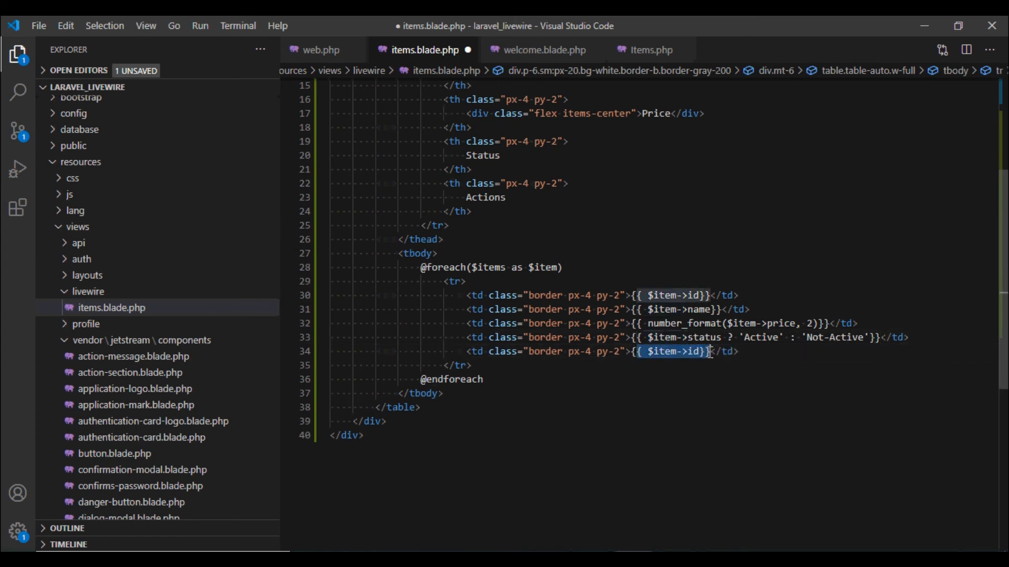
{"action": "type", "text": "Edit"}
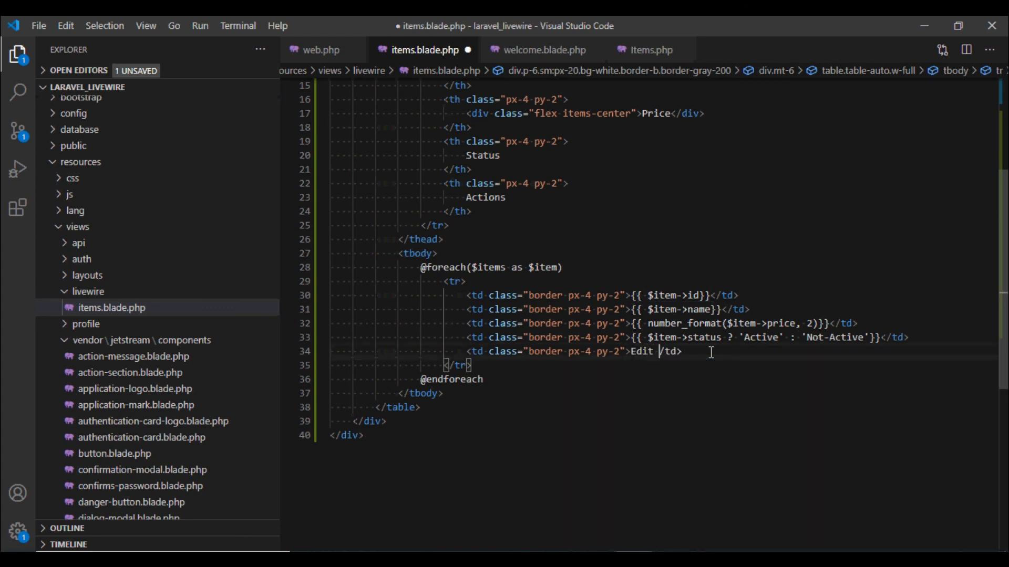
{"action": "type", "text": "Delete"}
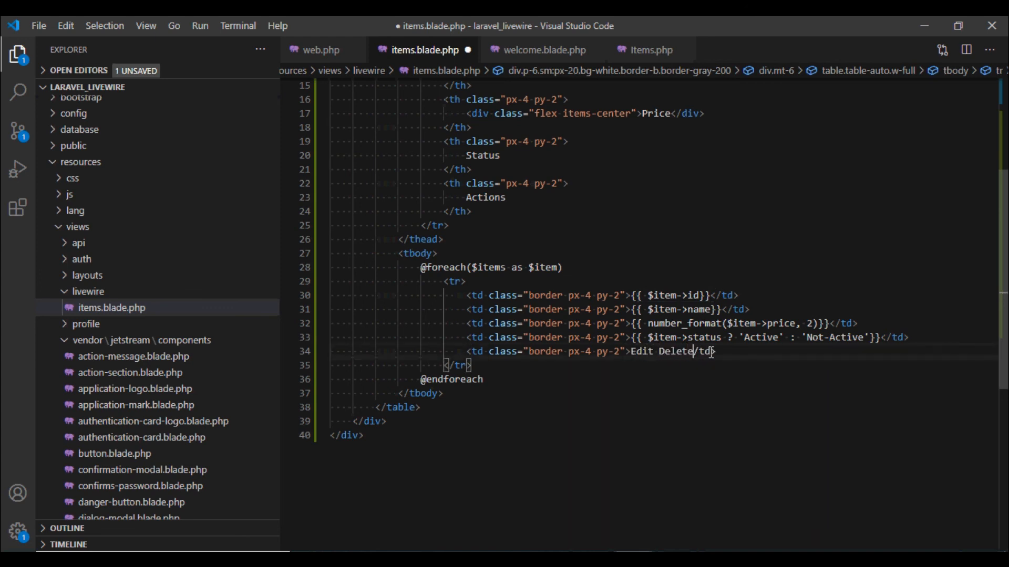
{"action": "key", "text": "ctrl+s"}
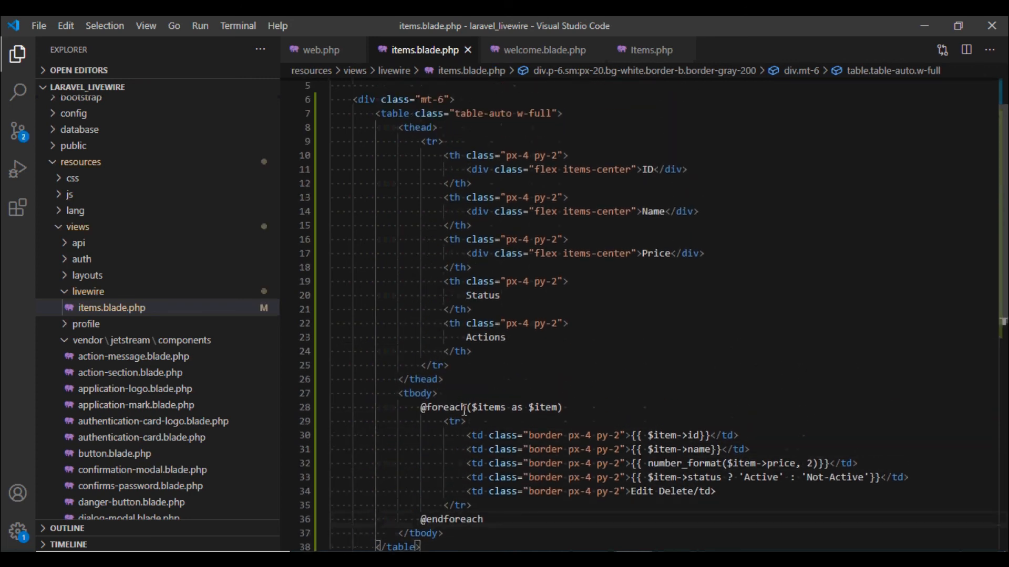
Step: Below the table add a div.mt-4 outputting {{ $items->links() }}
{"action": "scroll", "scroll_direction": "down", "scroll_amount": 3}
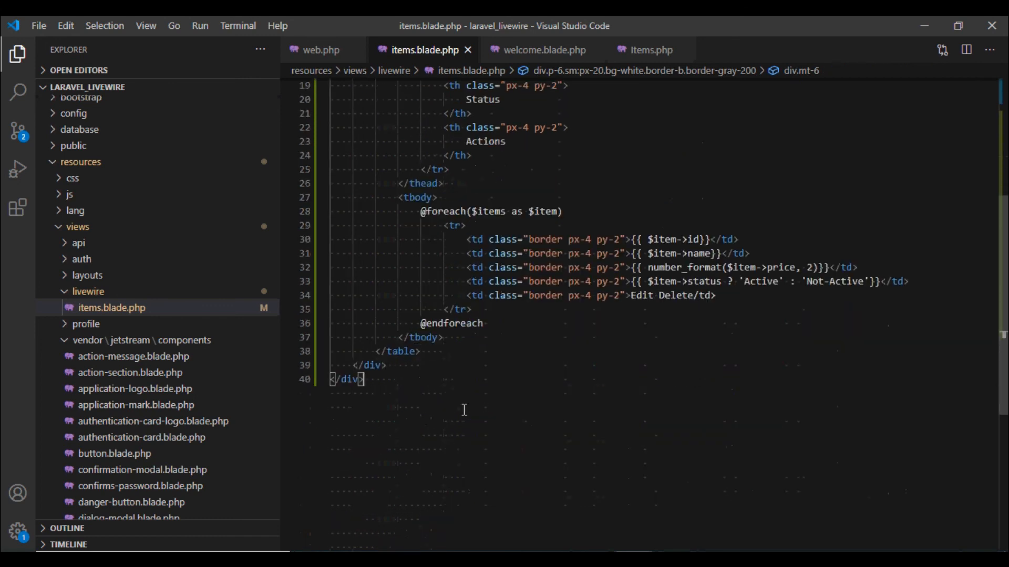
{"action": "type", "text": "duv"}
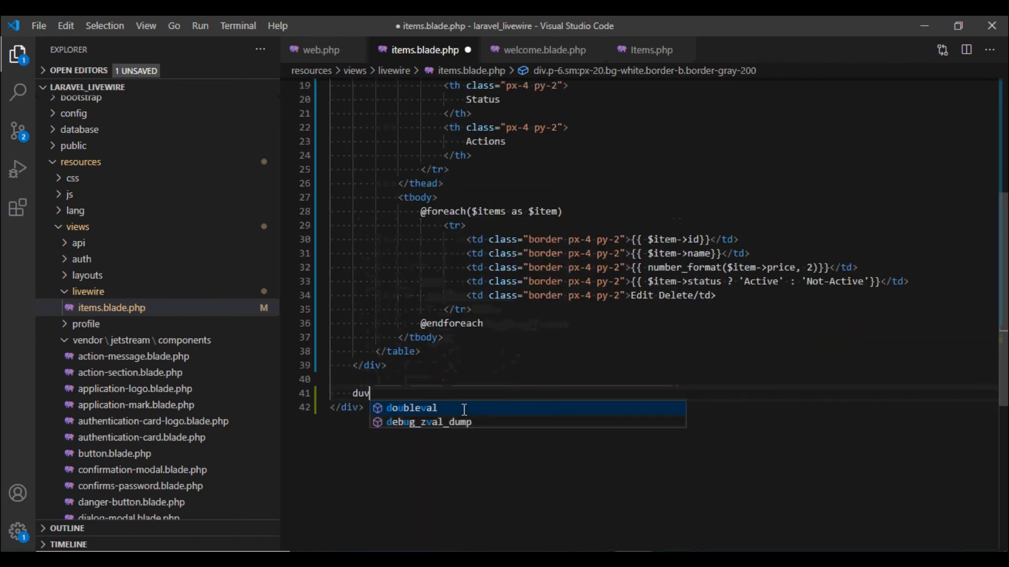
{"action": "type", "text": "div."}
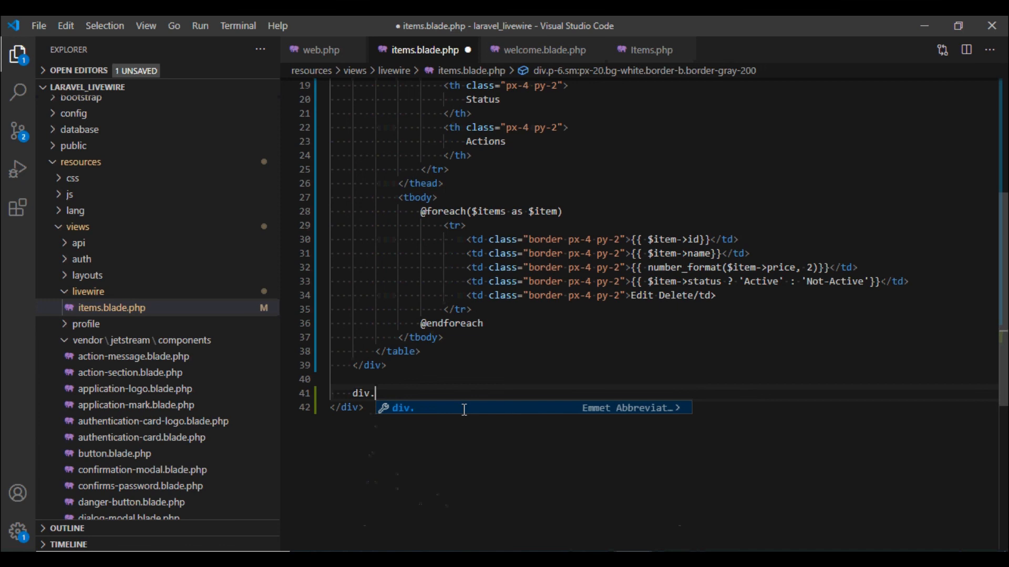
{"action": "key", "text": "Tab"}
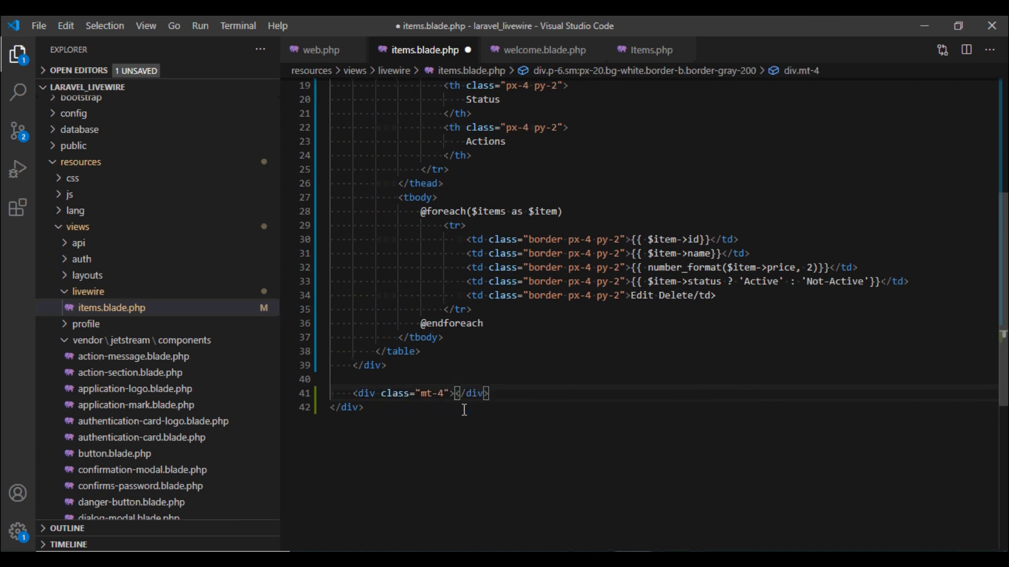
{"action": "key", "text": "Enter"}
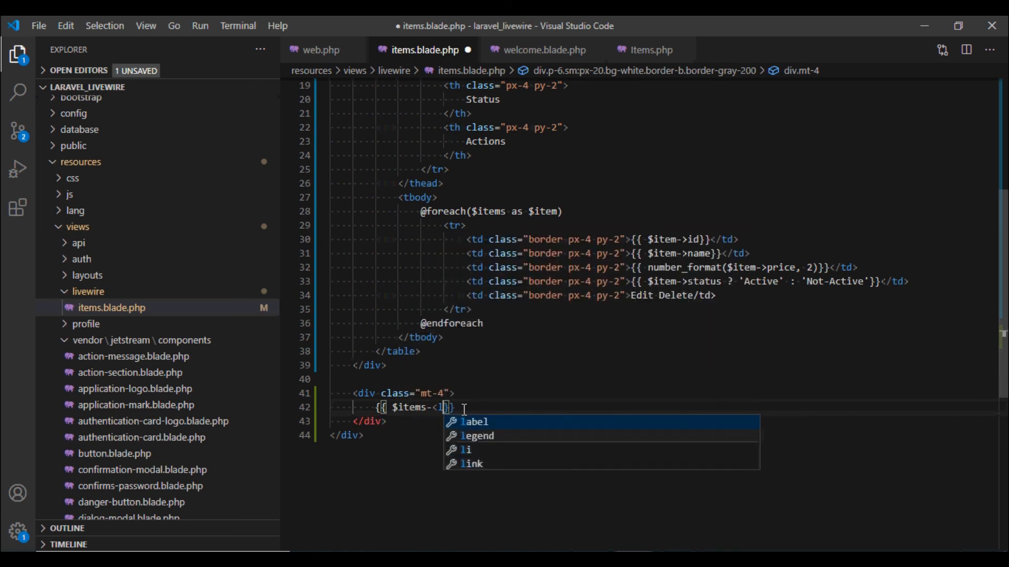
{"action": "type", "text": "ink"}
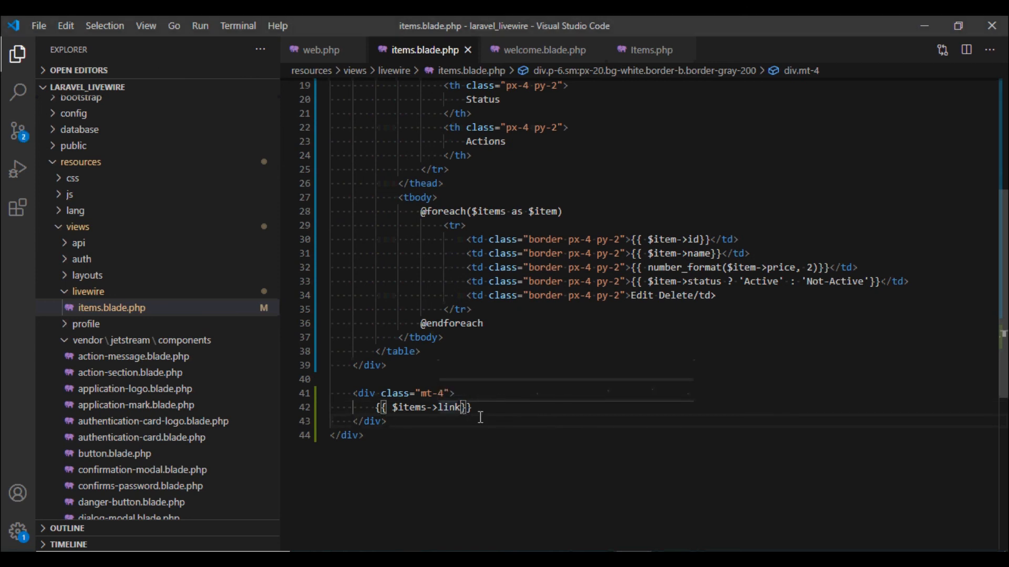
{"action": "type", "text": "s()"}
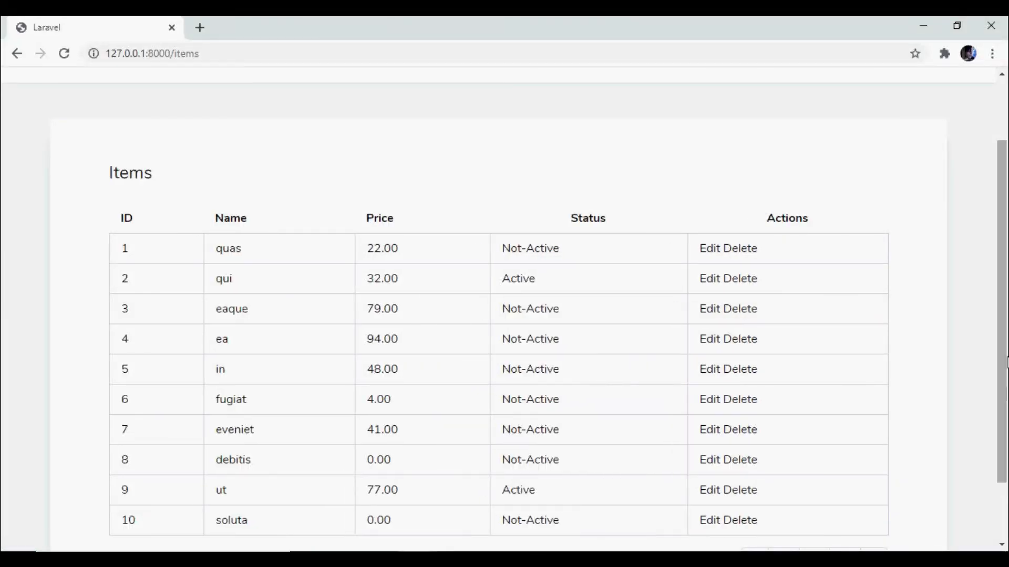
Step: Scroll to the pagination and step to page 2, then page 3 showing items 21 to 30
{"action": "scroll", "scroll_direction": "down", "scroll_amount": 3}
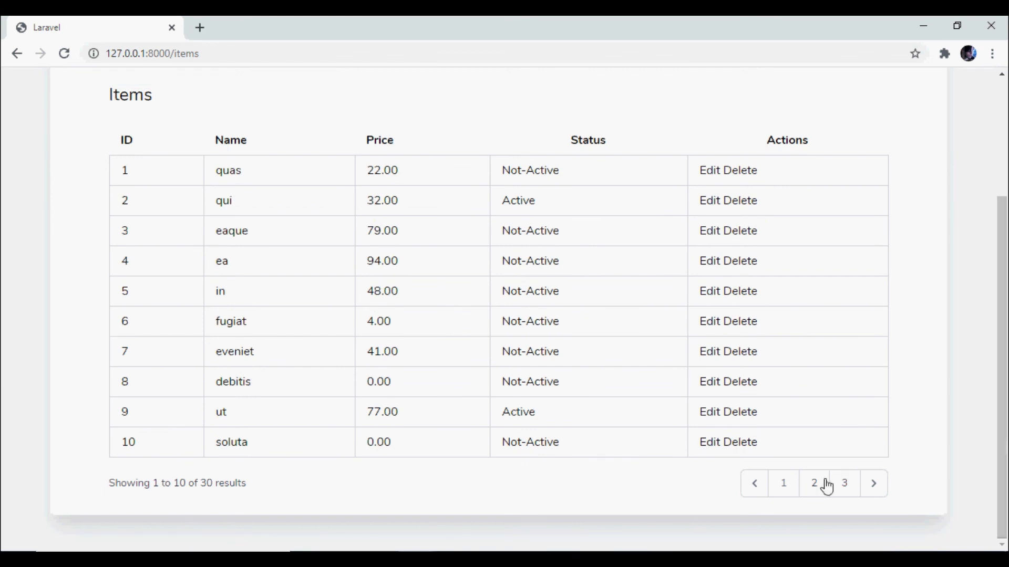
{"action": "left_click", "coordinate": [813, 484]}
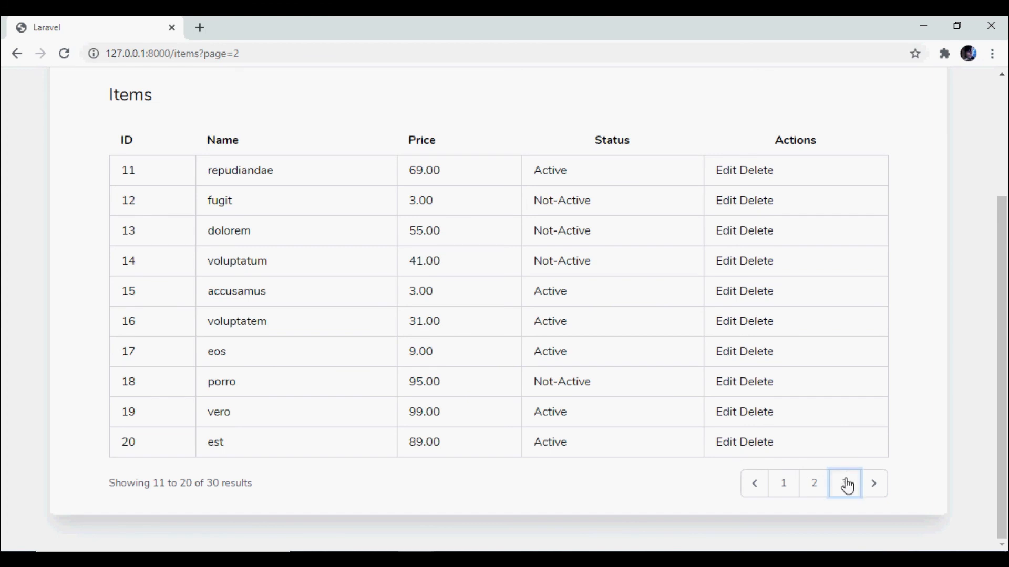
{"action": "left_click", "coordinate": [845, 483]}
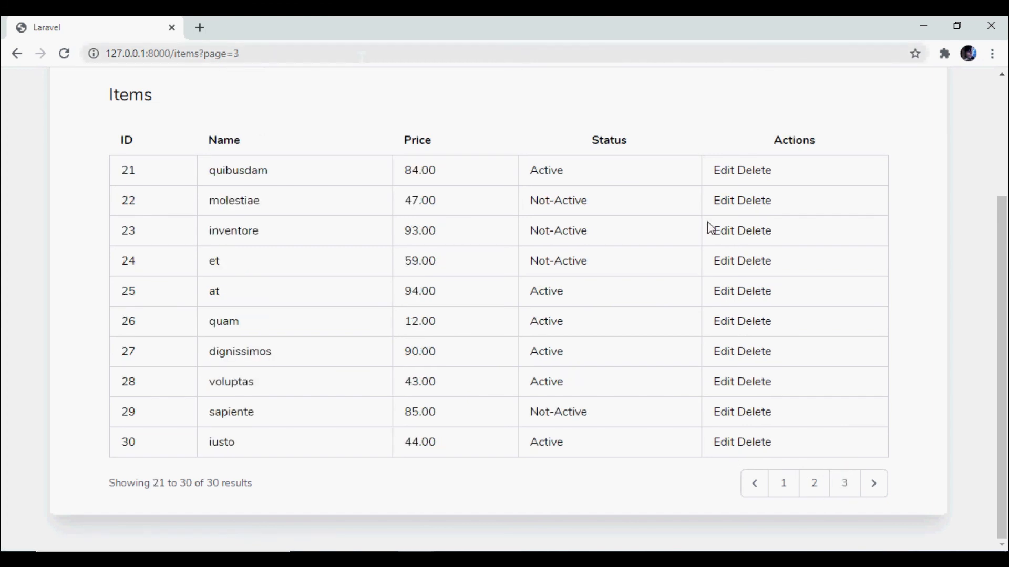
{"action": "mouse_move", "coordinate": [762, 508]}
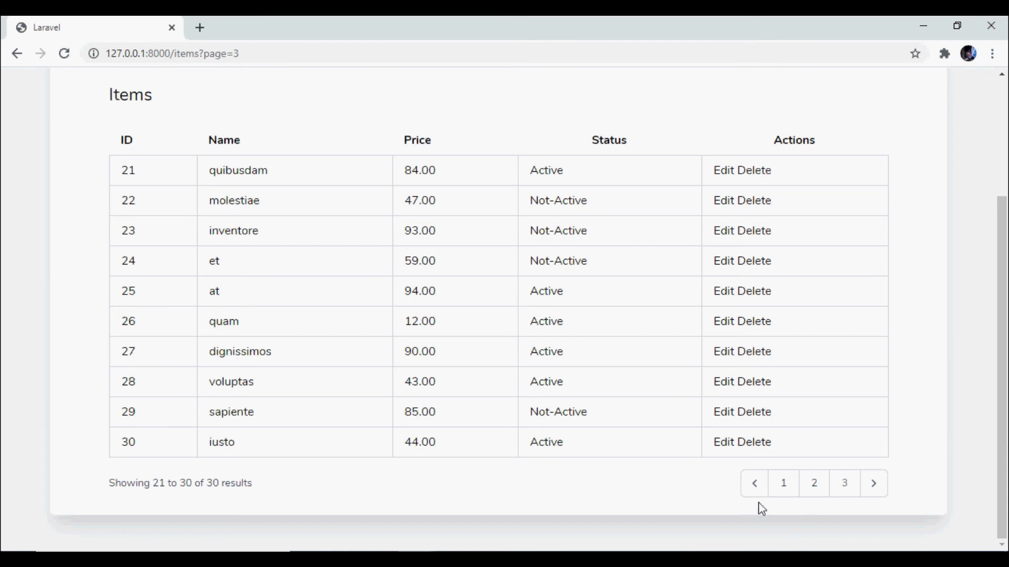